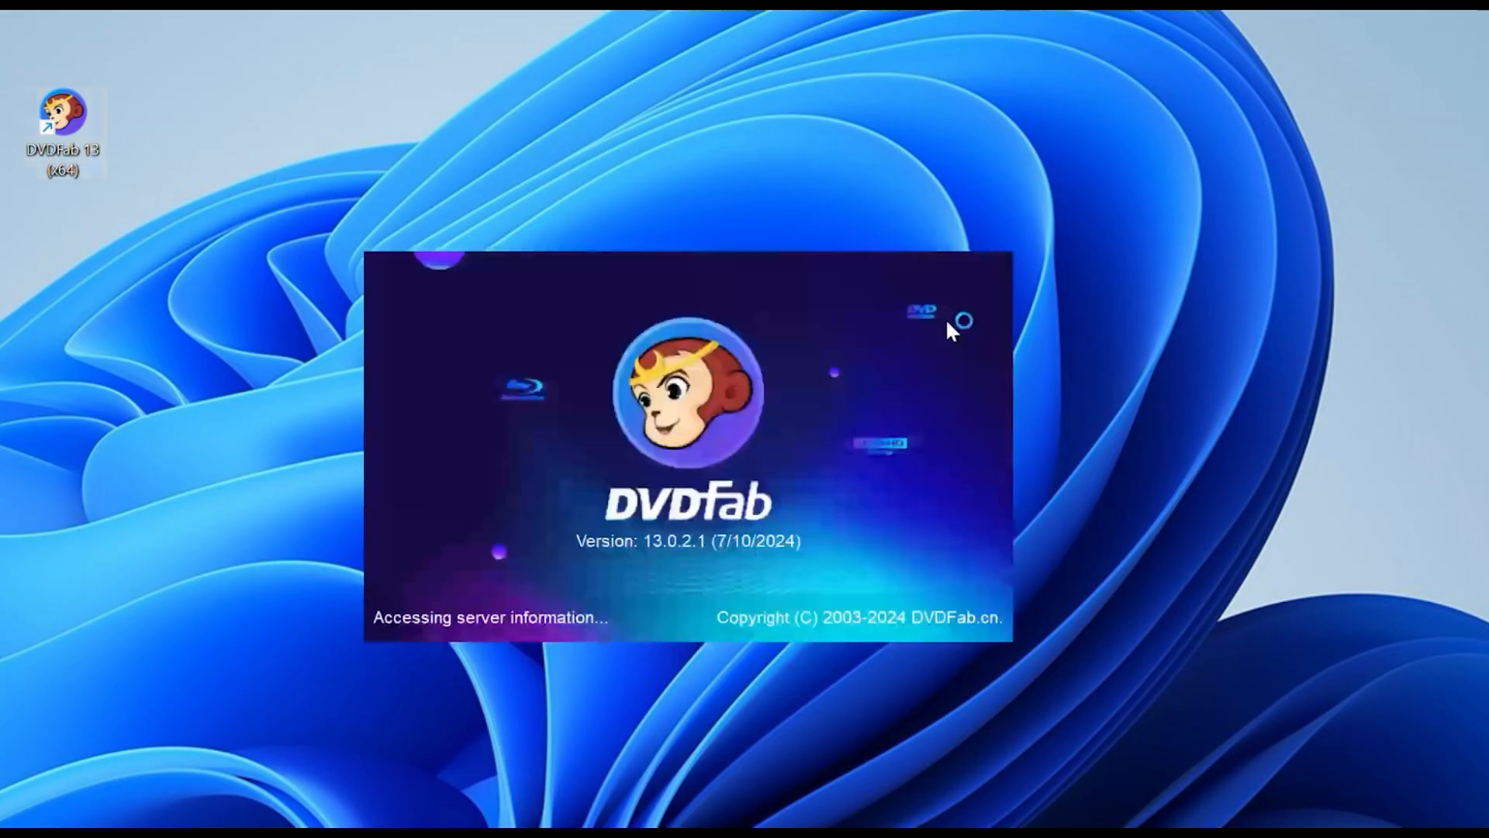
mouse_move(540, 484)
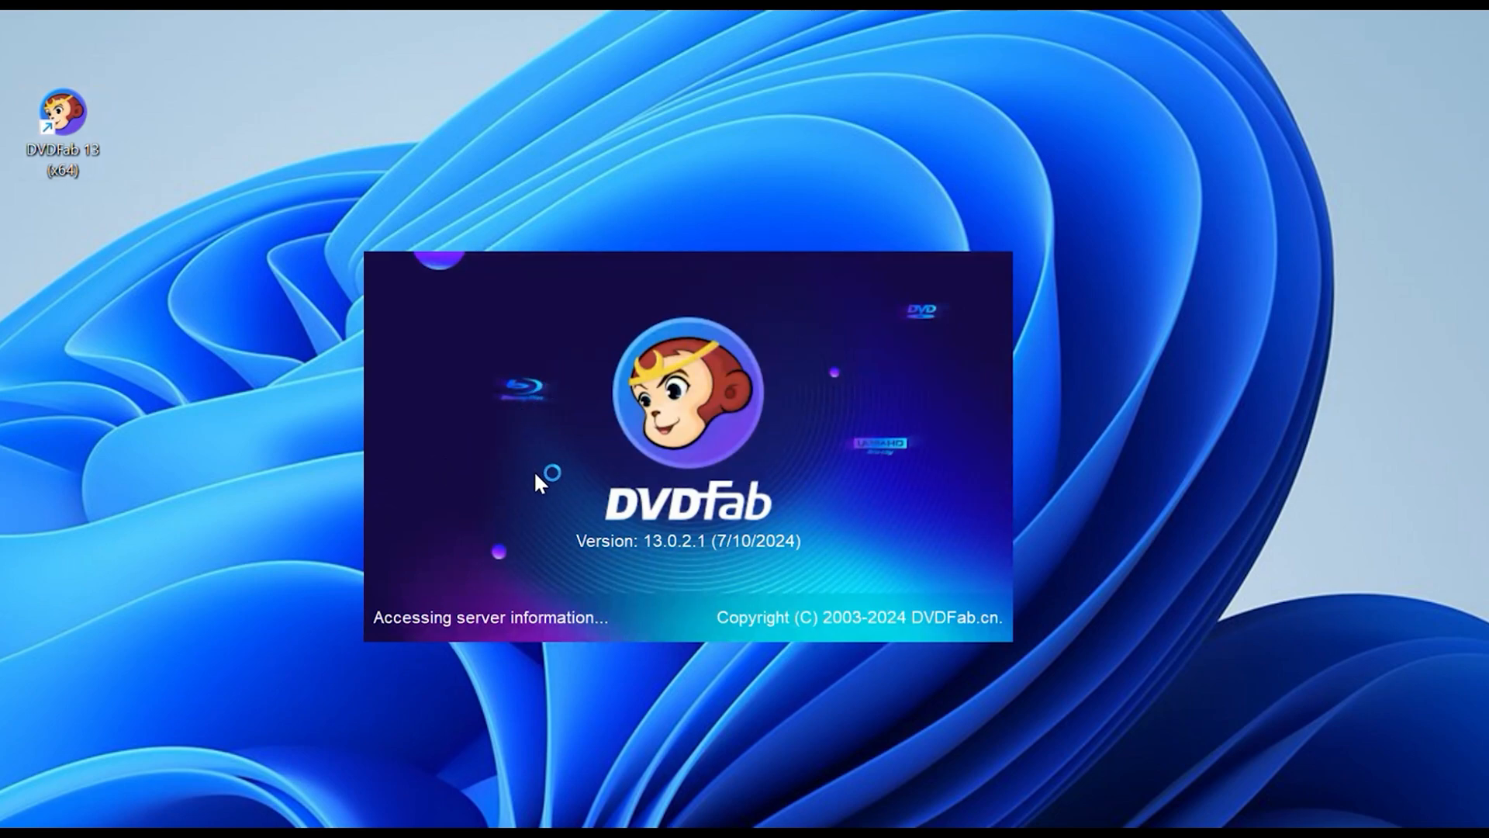
mouse_move(783, 479)
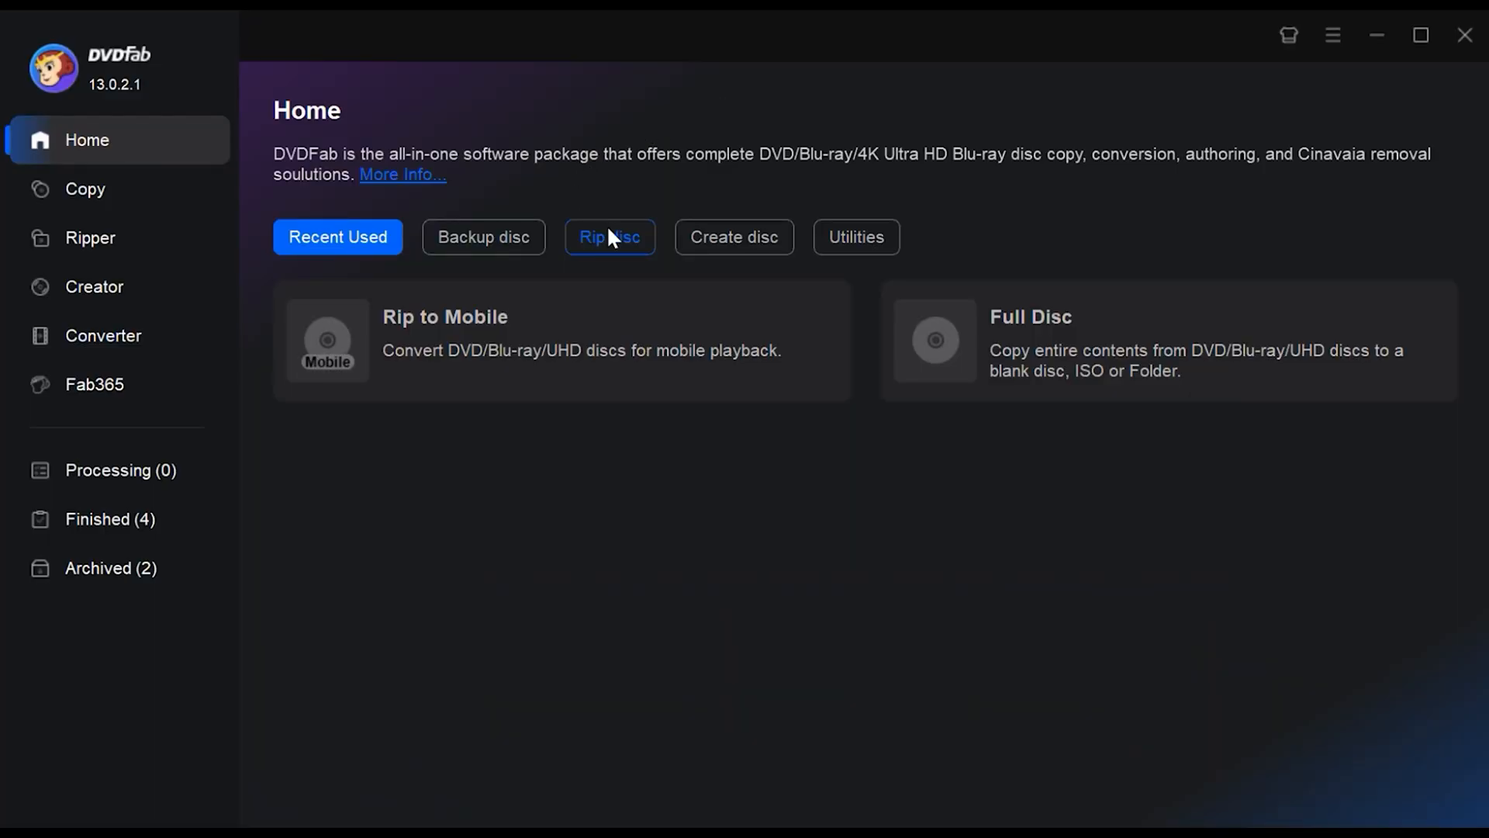
- Load the Man of Steel Blu-ray into the Ripper and bring up the output profile choices
click(610, 235)
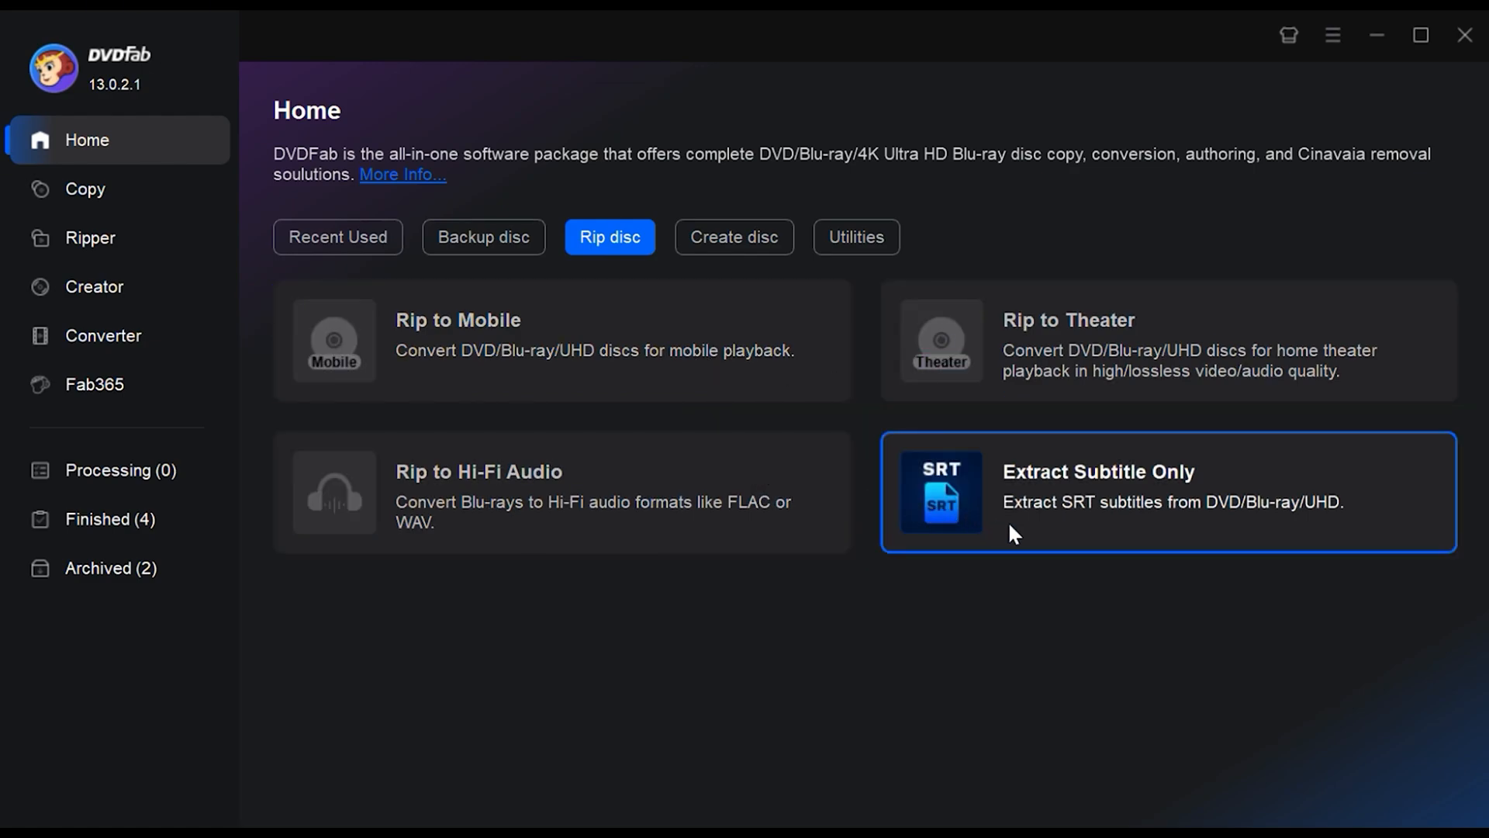
mouse_move(810, 643)
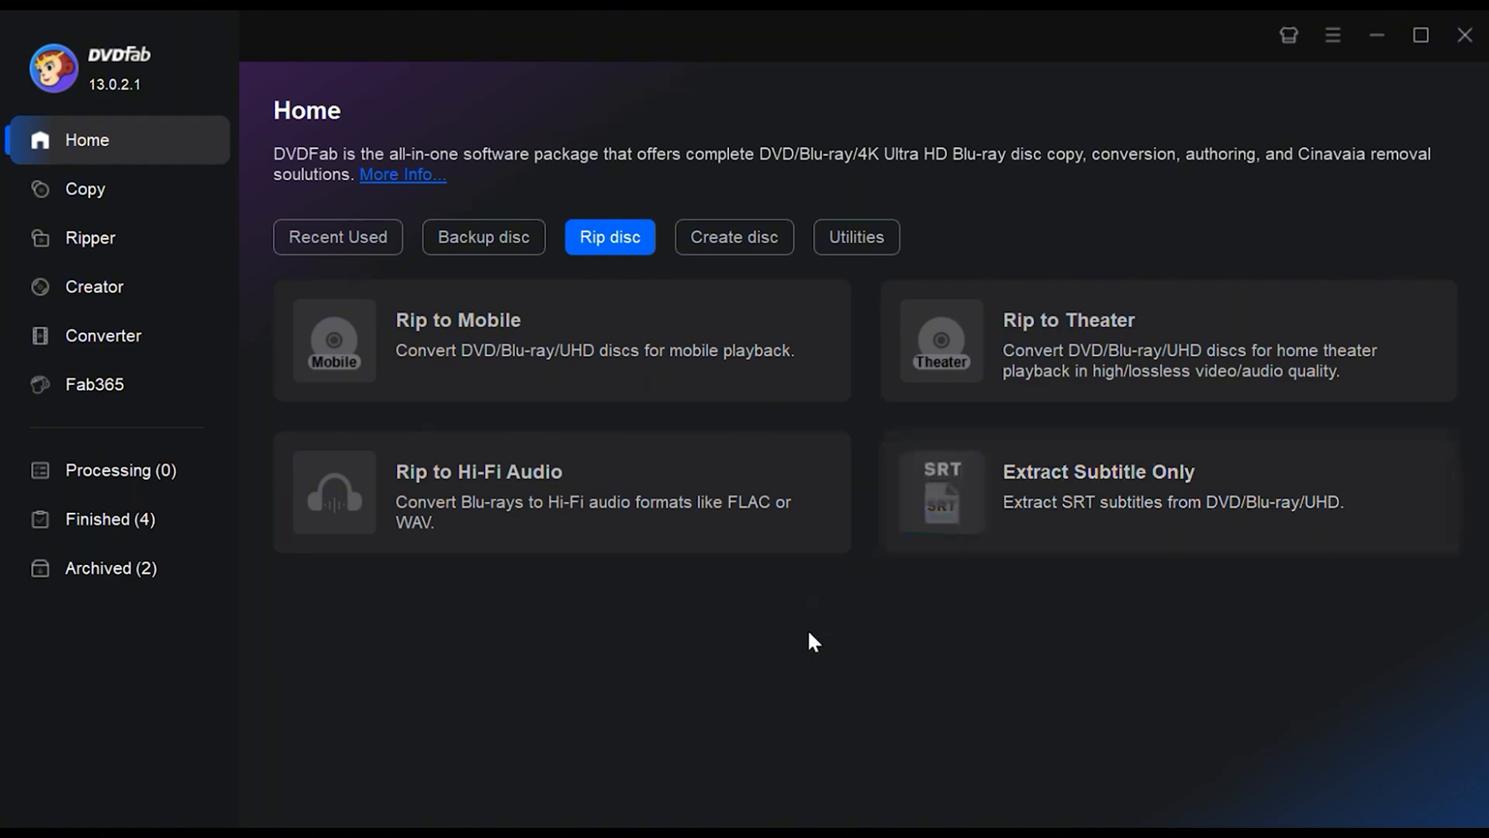
click(90, 237)
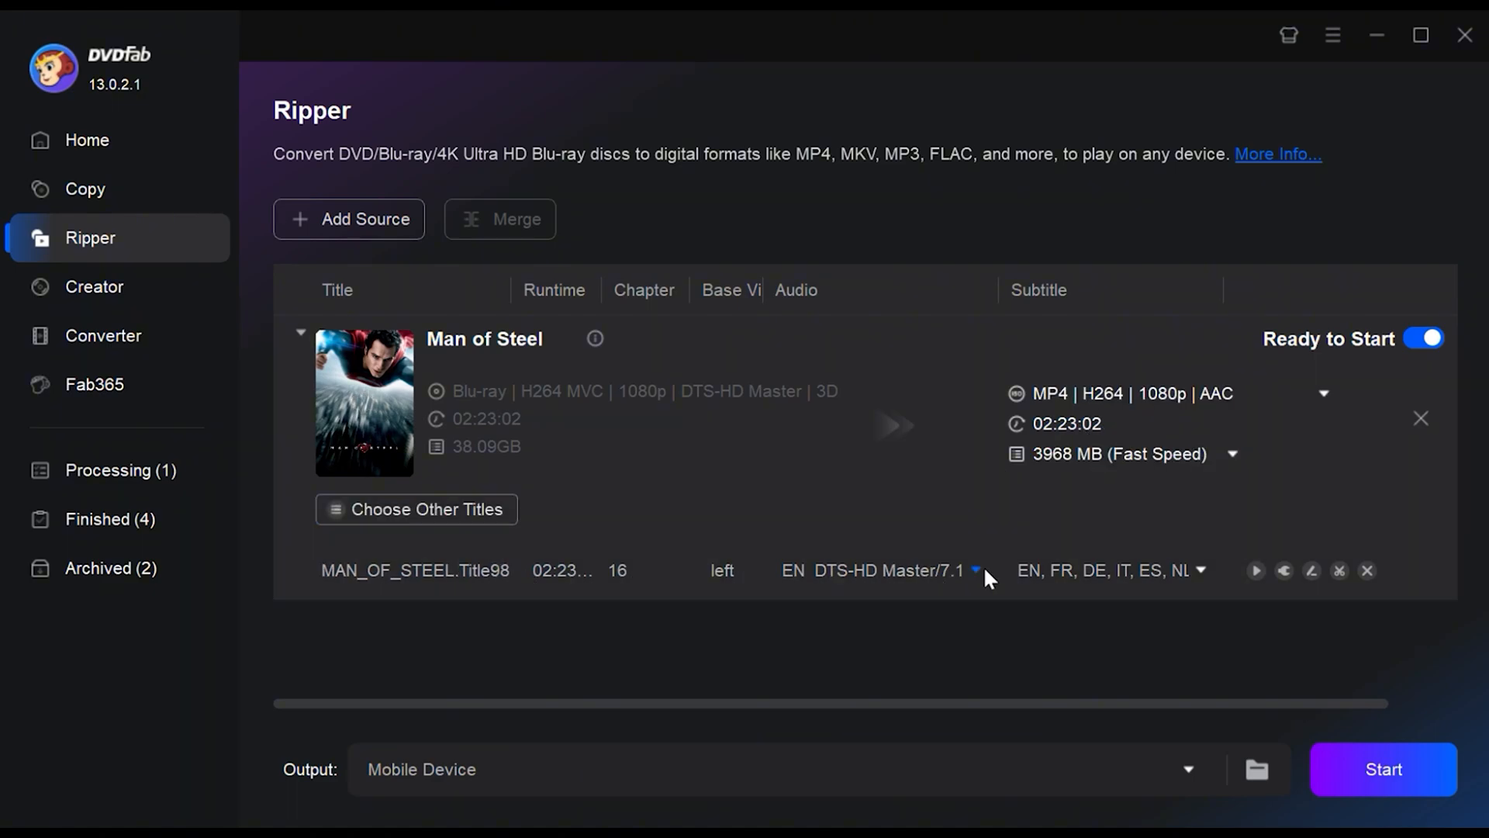
mouse_move(951, 332)
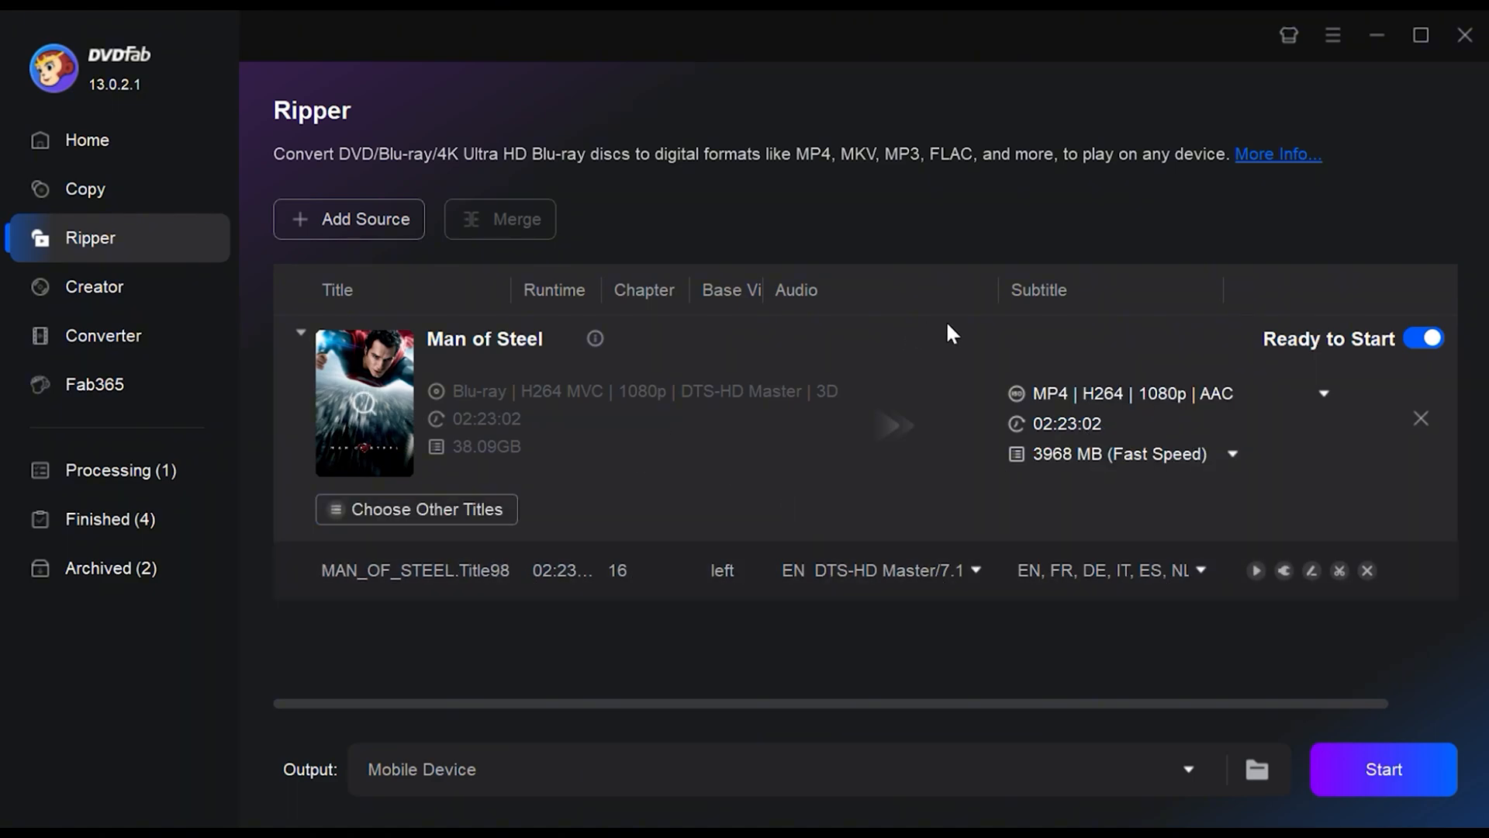
mouse_move(1168, 368)
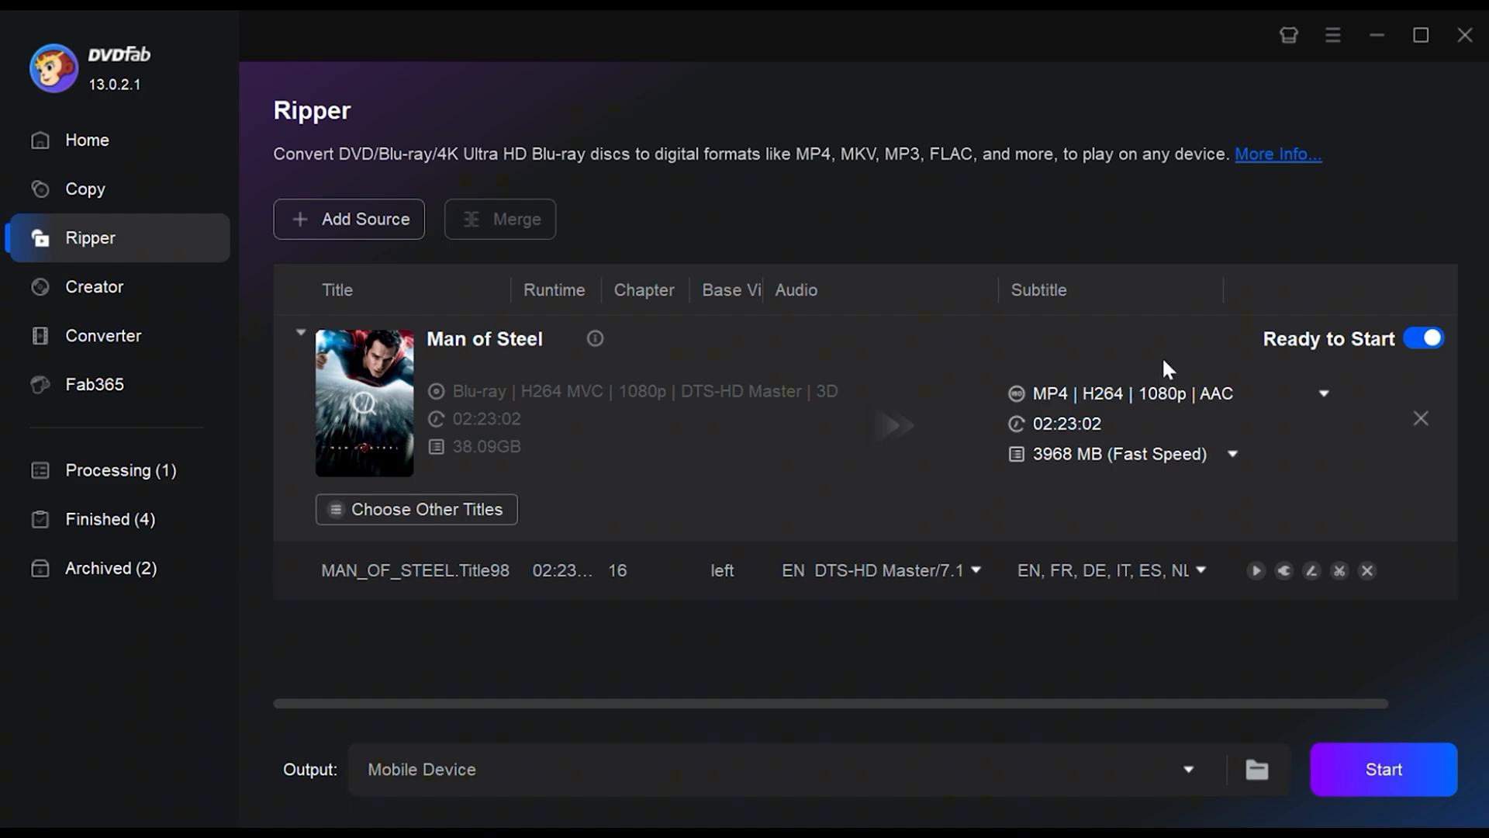
click(1321, 393)
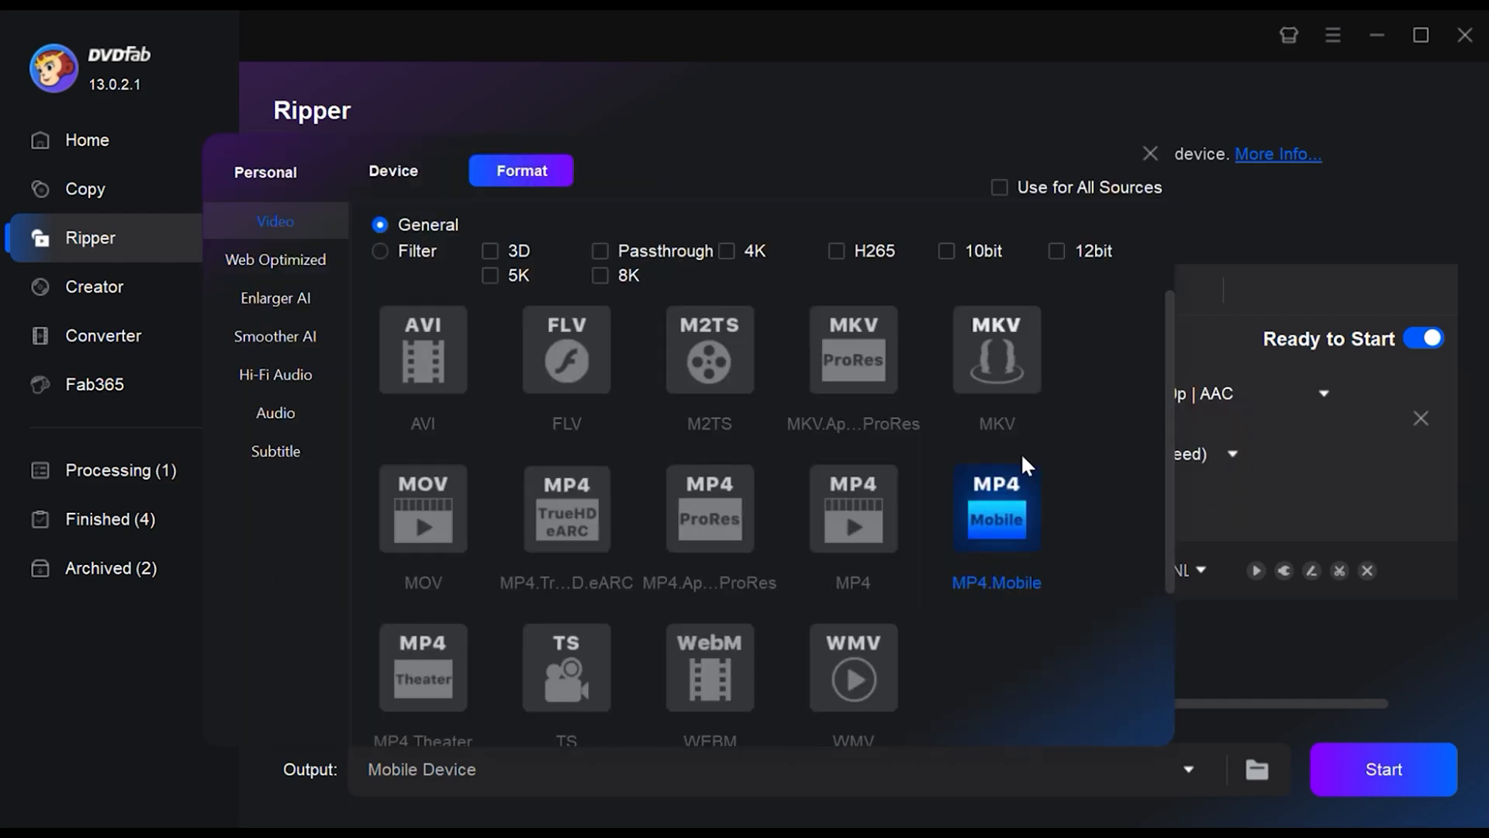
mouse_move(673, 170)
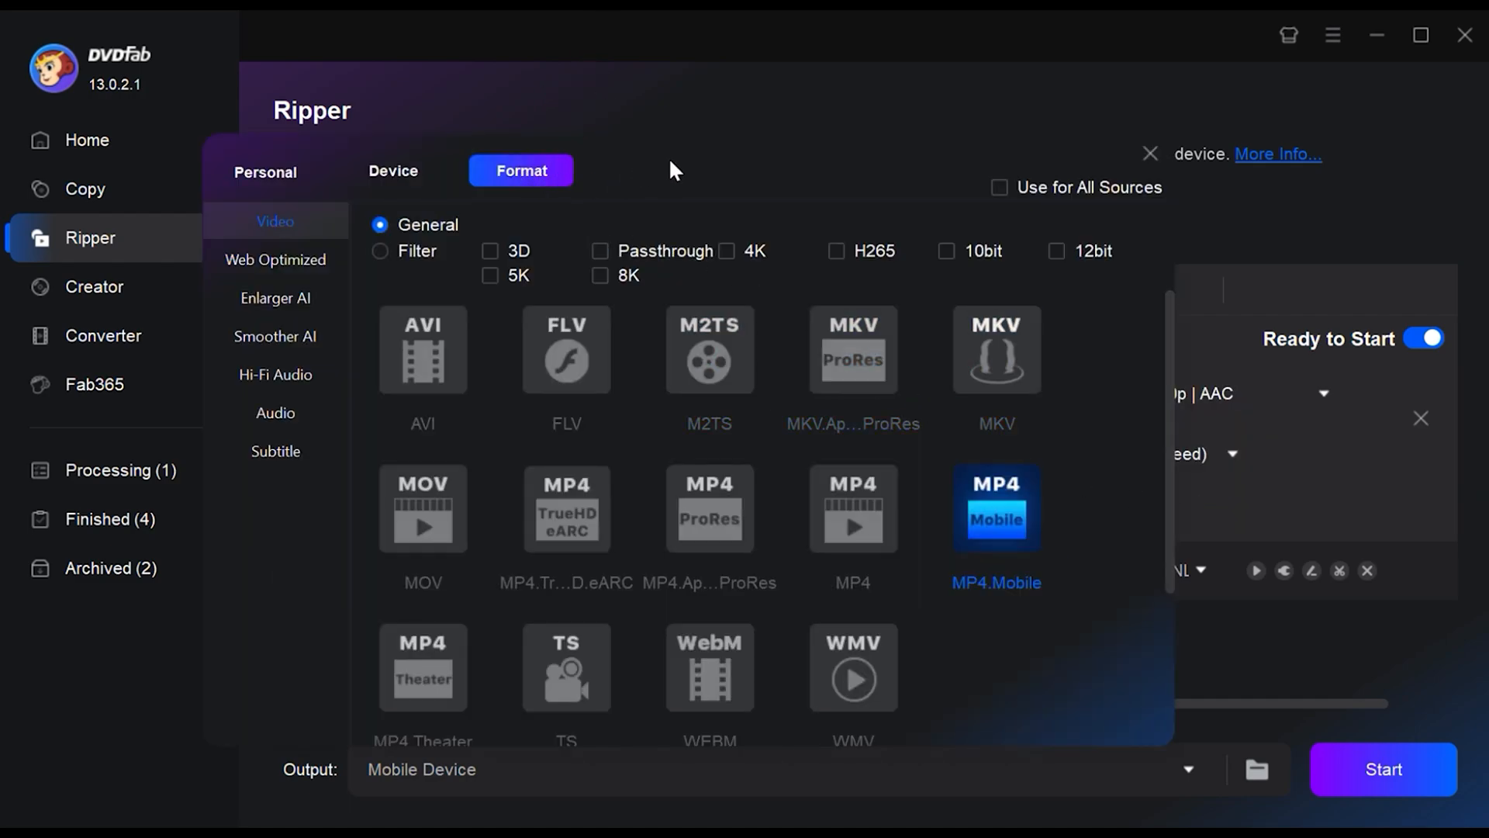
- Filter the format list, trying the 3D filter then the 10bit filter and clearing each
click(565, 508)
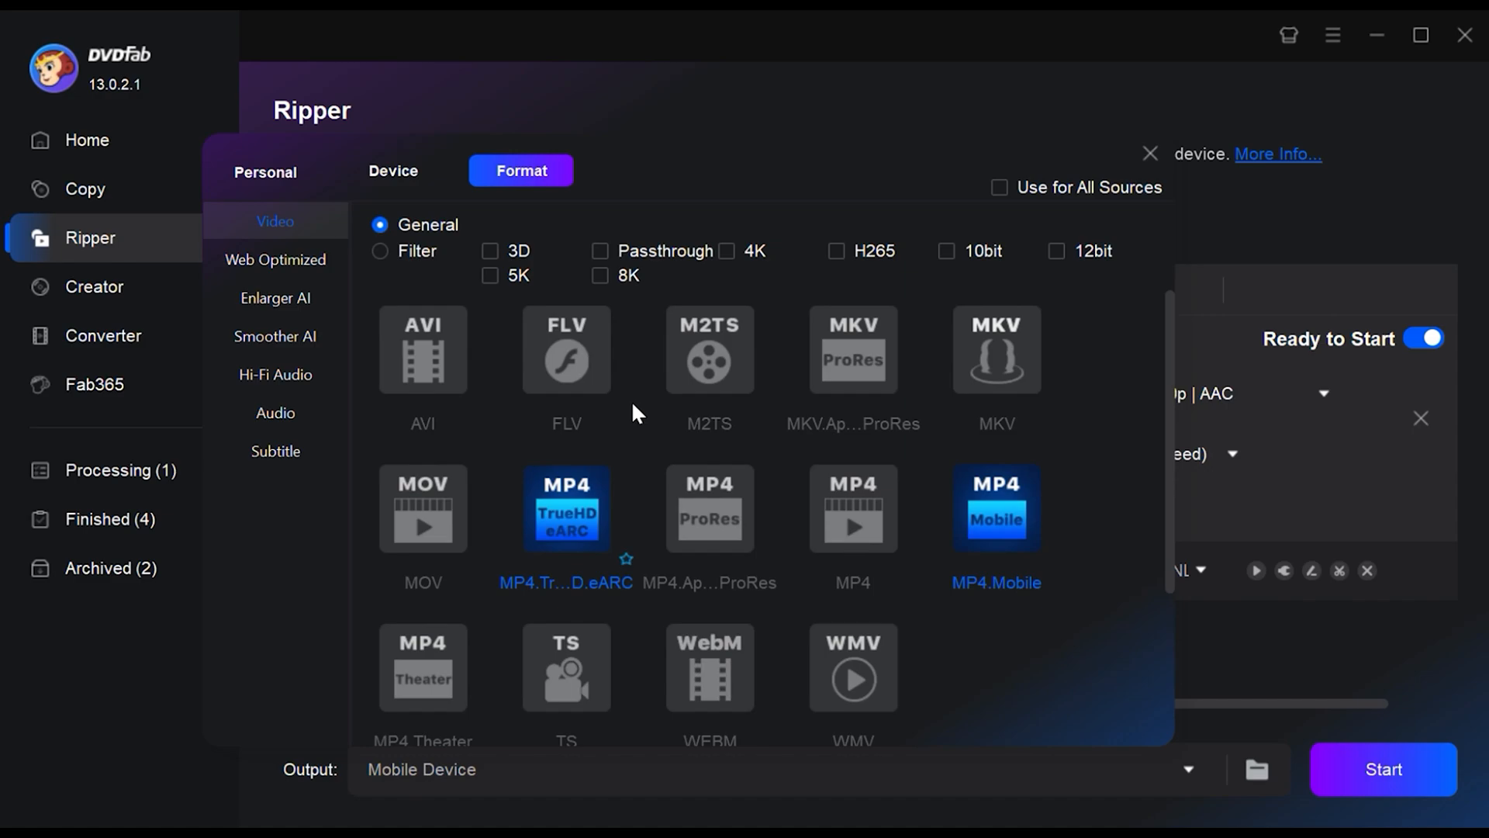
click(381, 251)
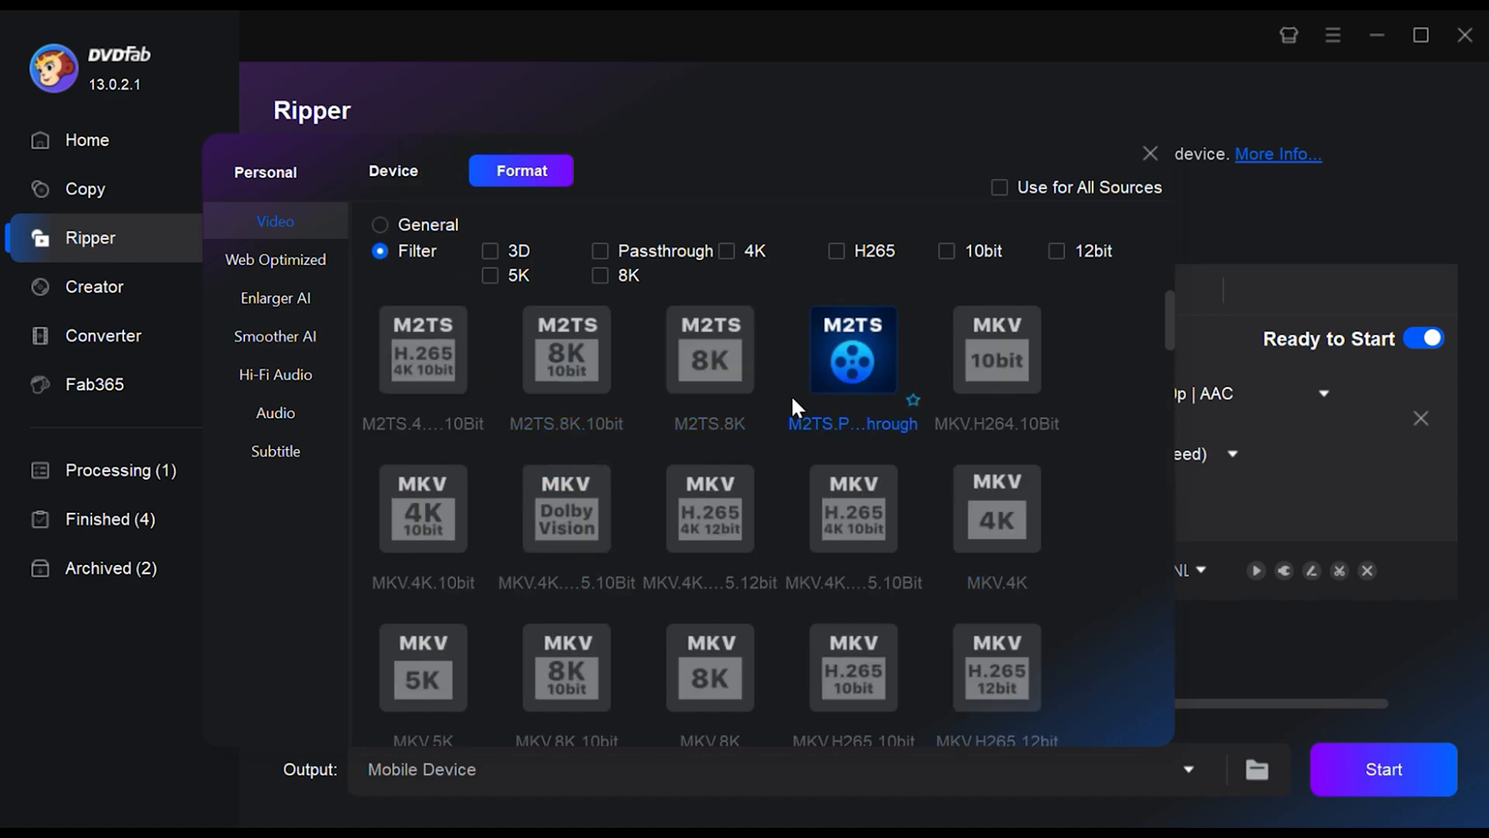
mouse_move(798, 393)
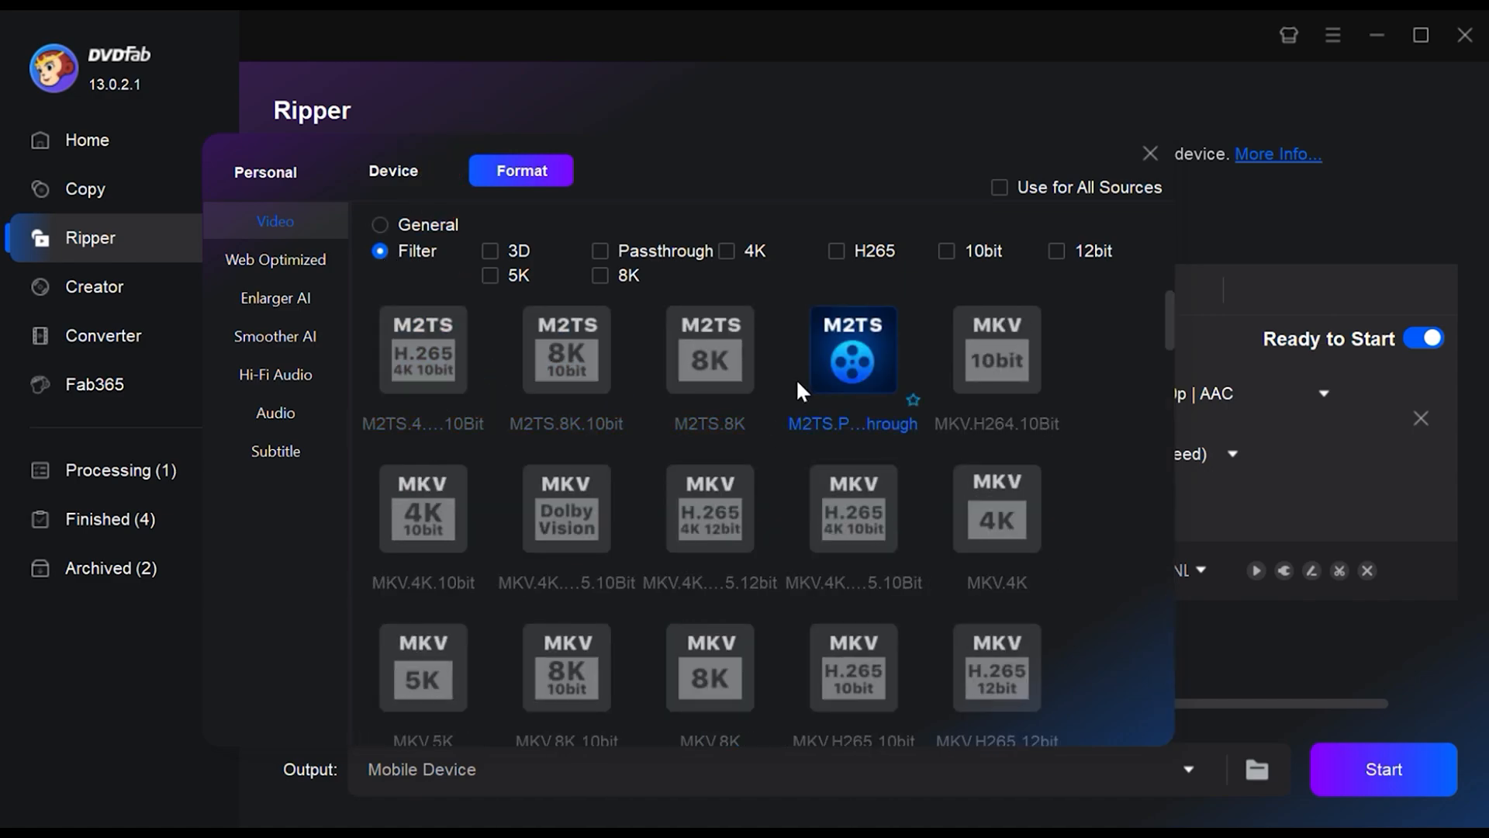
click(490, 251)
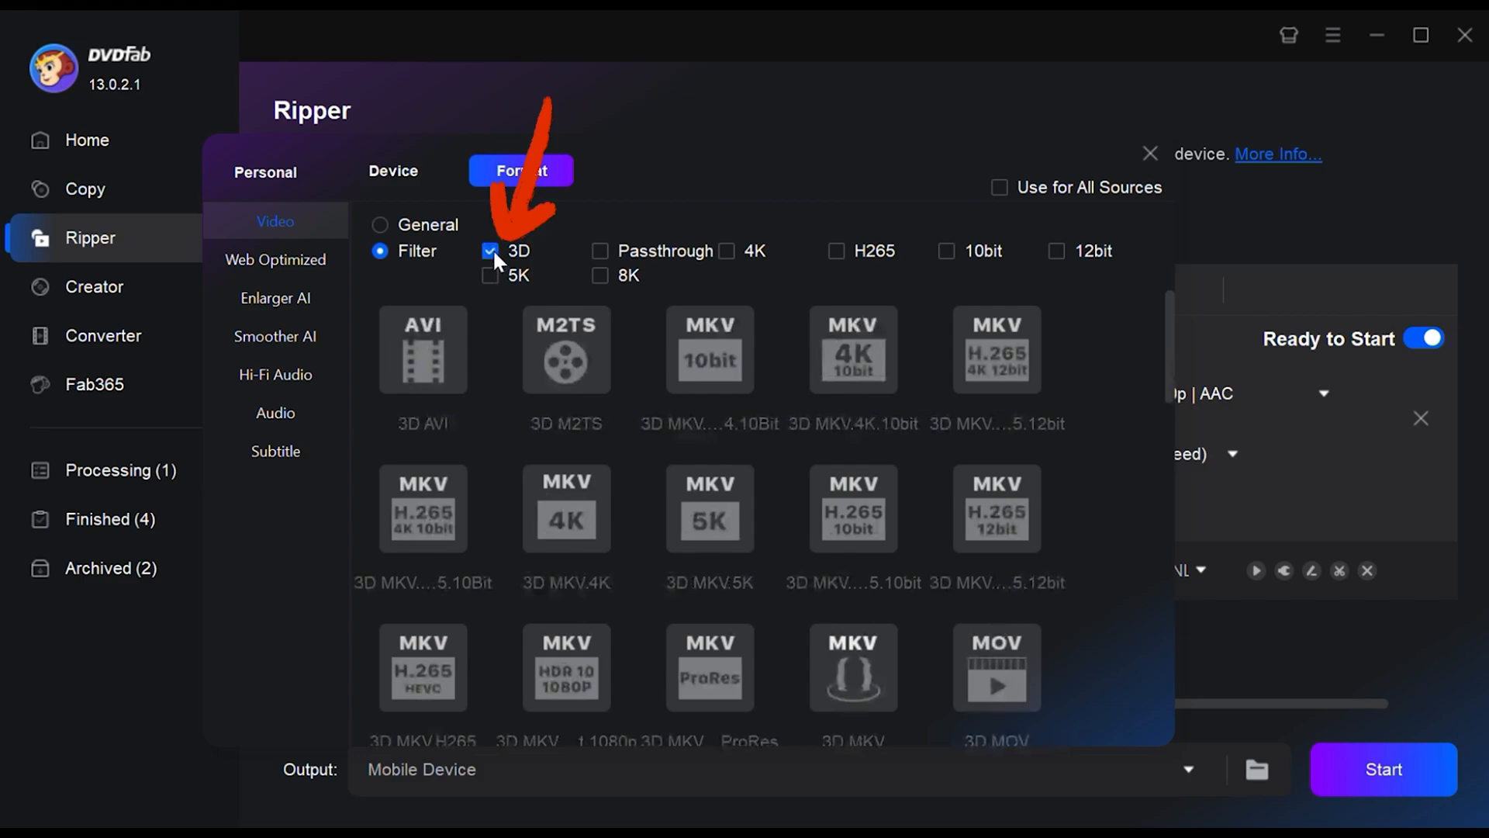
click(491, 252)
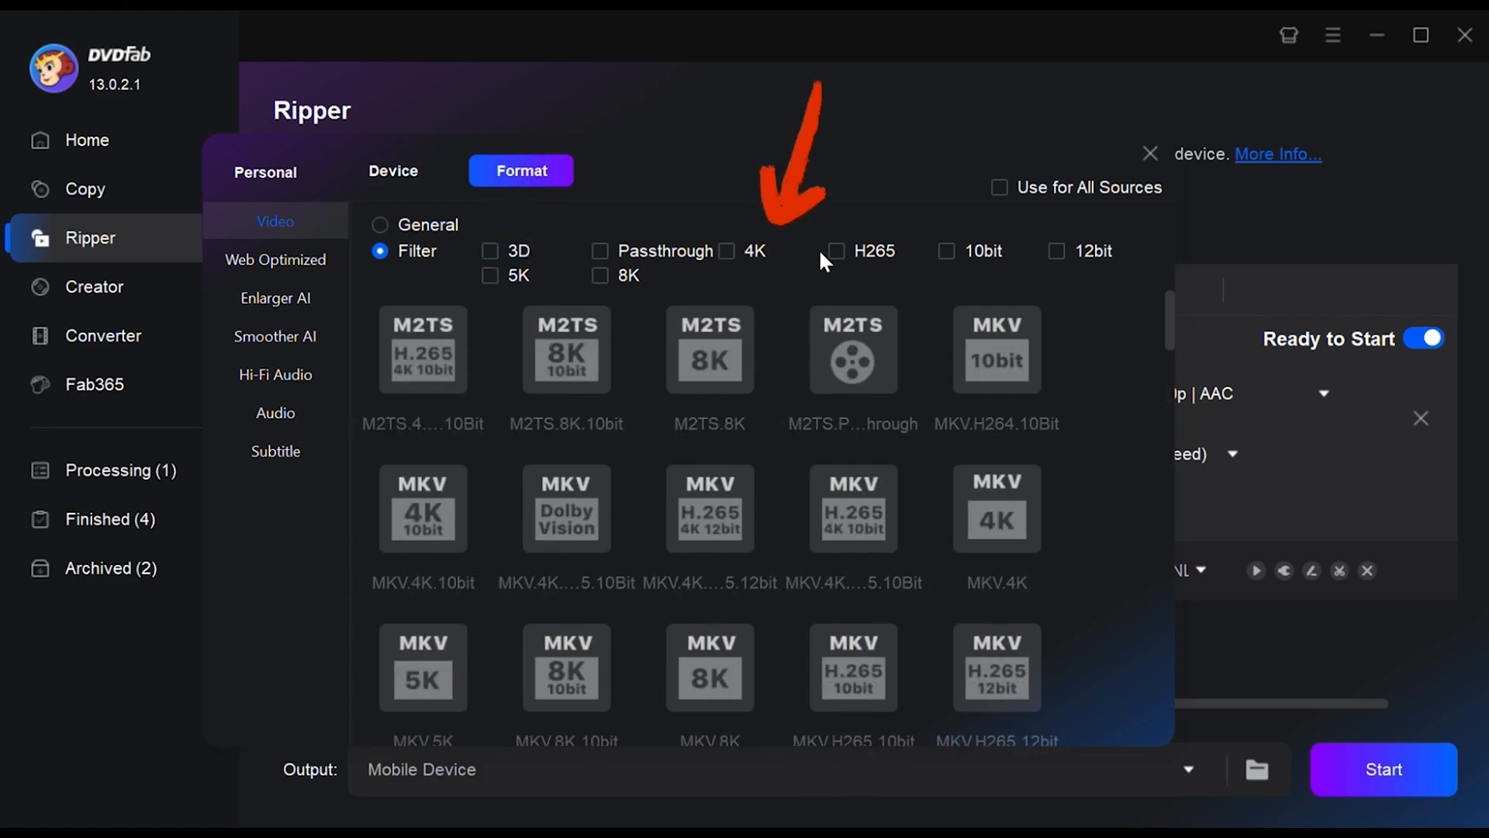
click(947, 251)
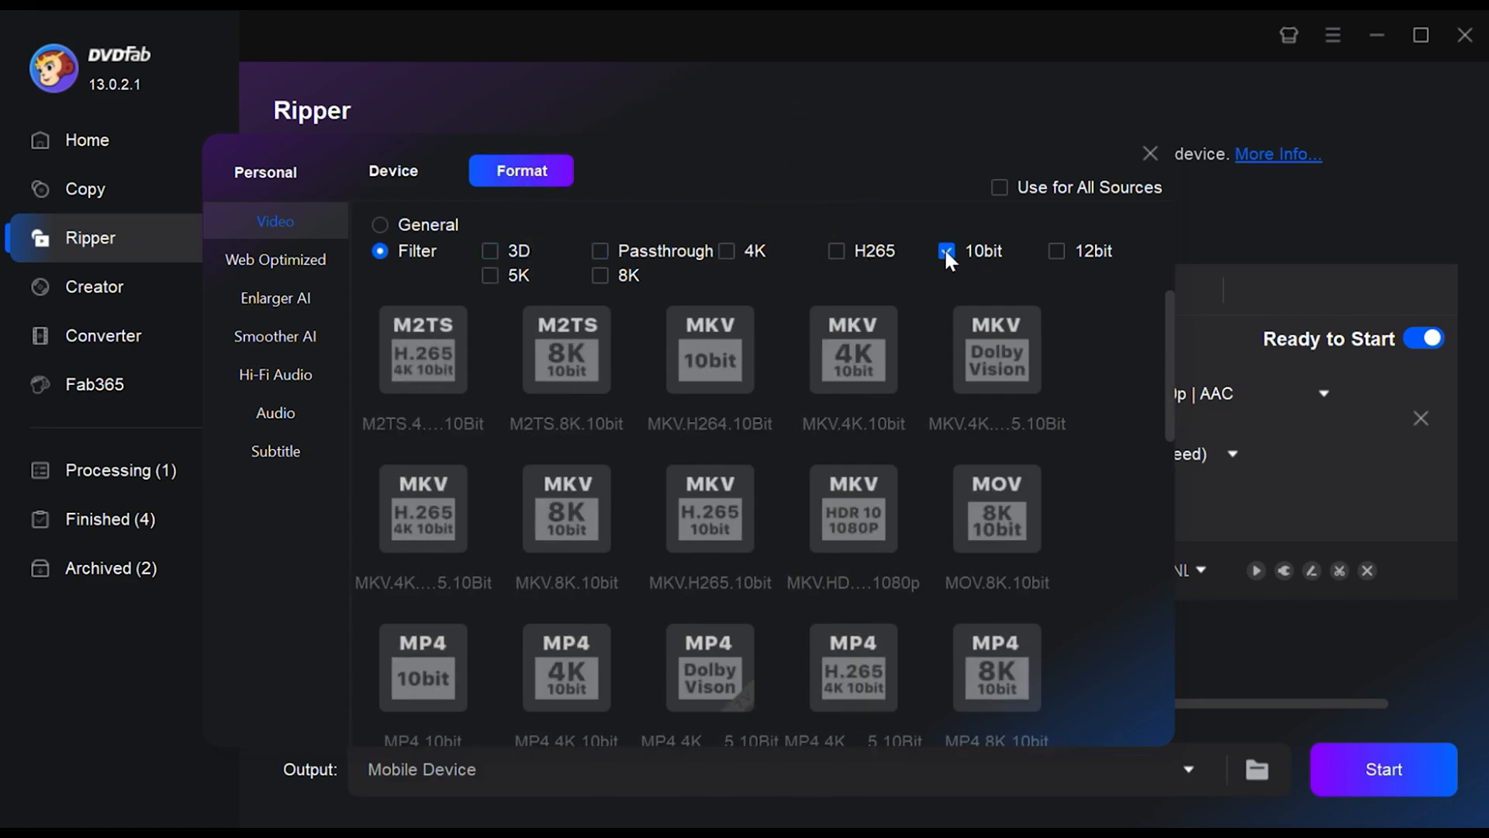
click(945, 251)
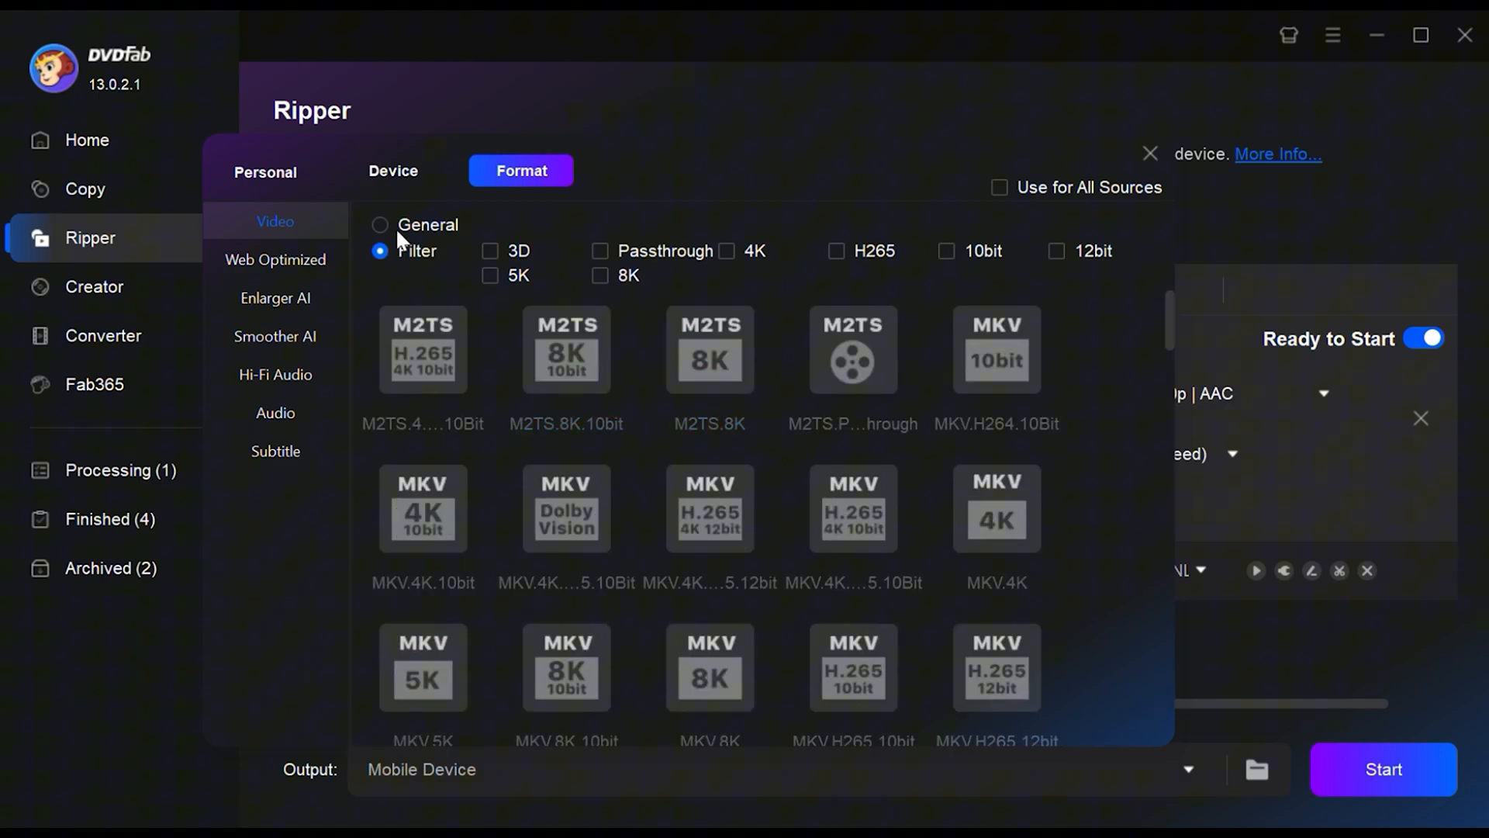
- Browse device profiles for Apple, BlackBerry, HuaWei and Microsoft, then leave the chooser
click(393, 171)
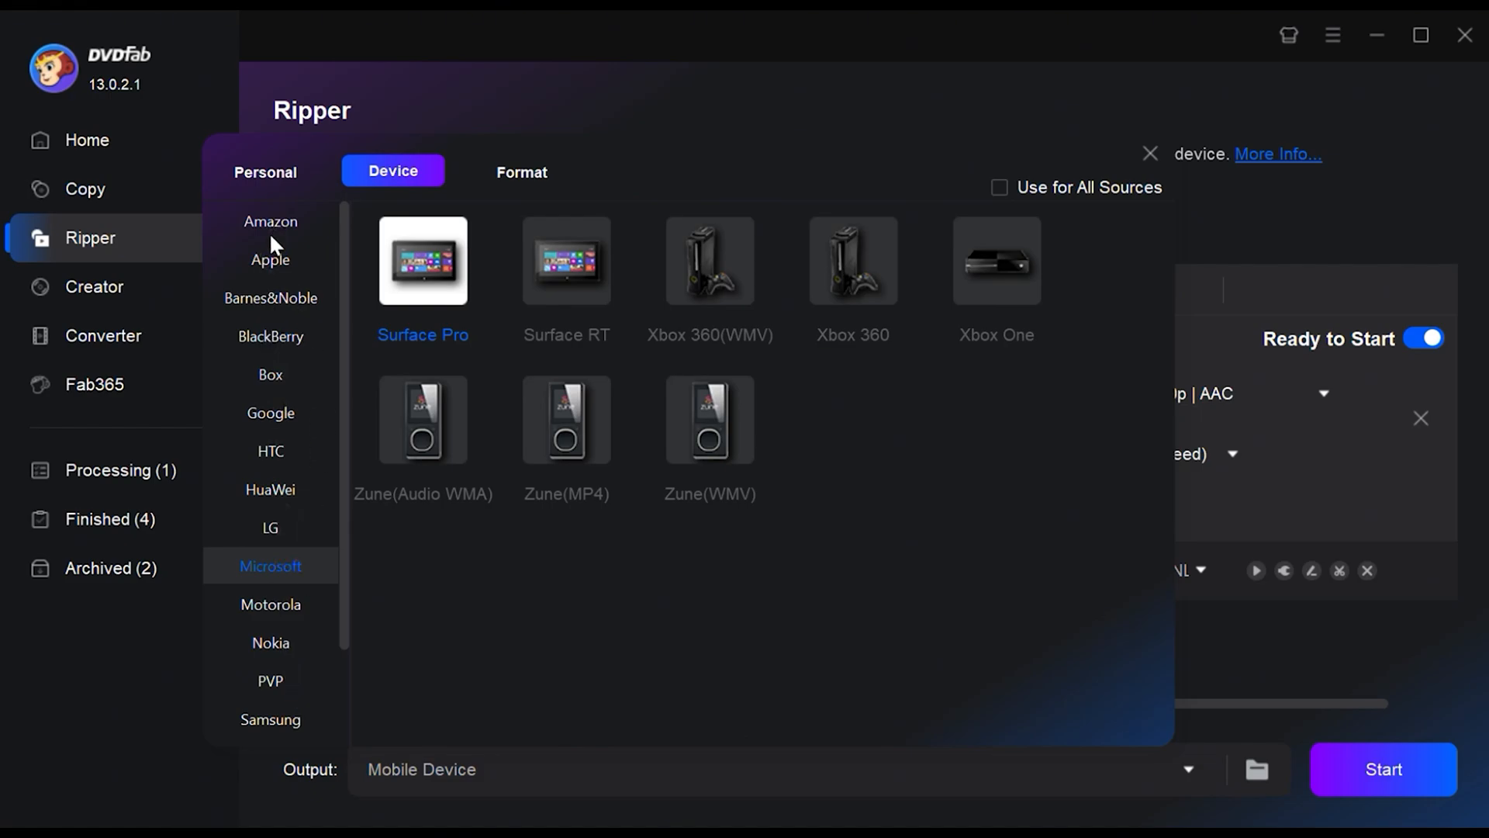
click(269, 259)
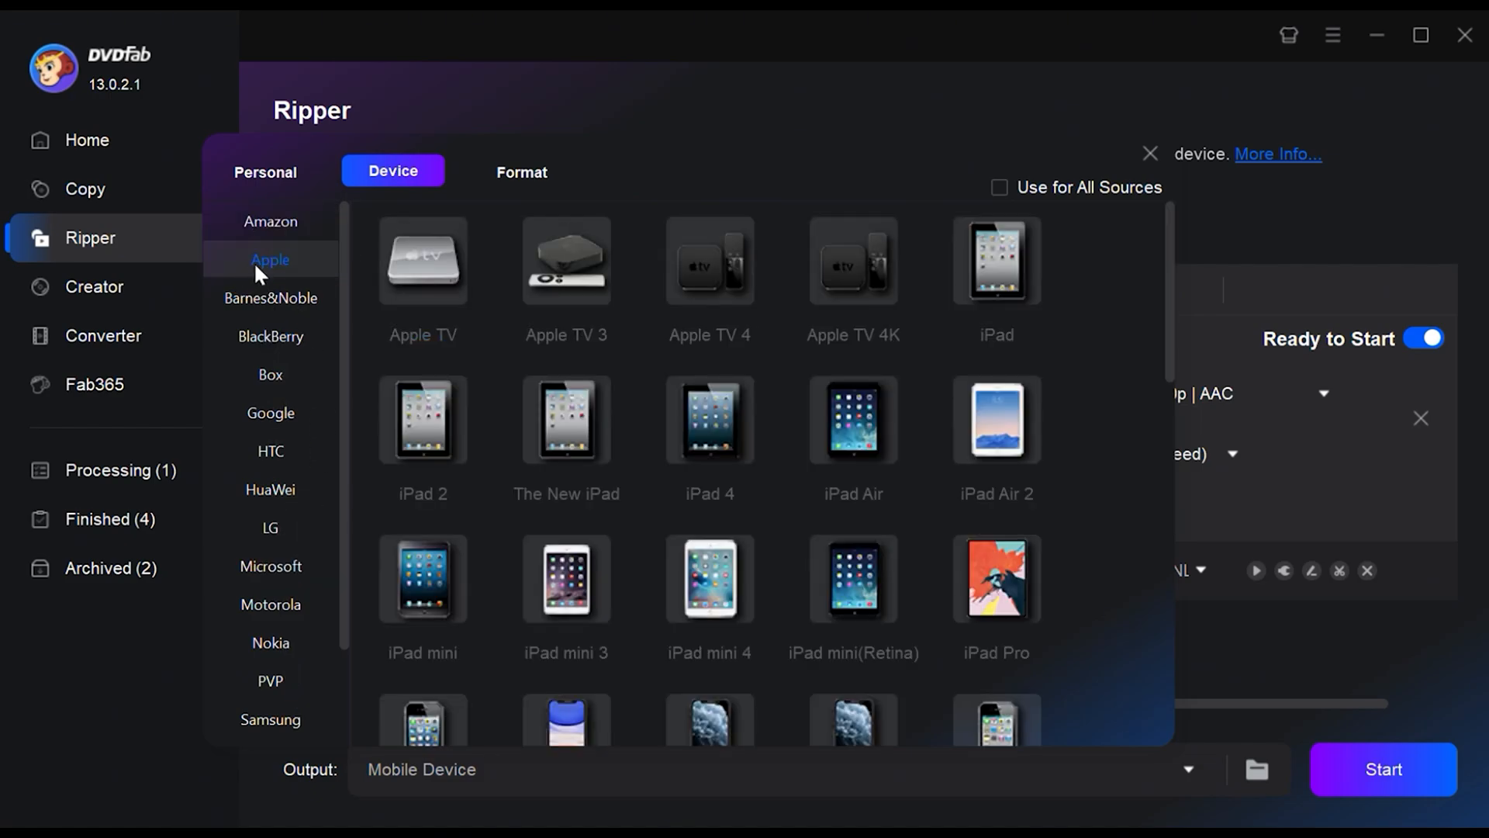
click(269, 336)
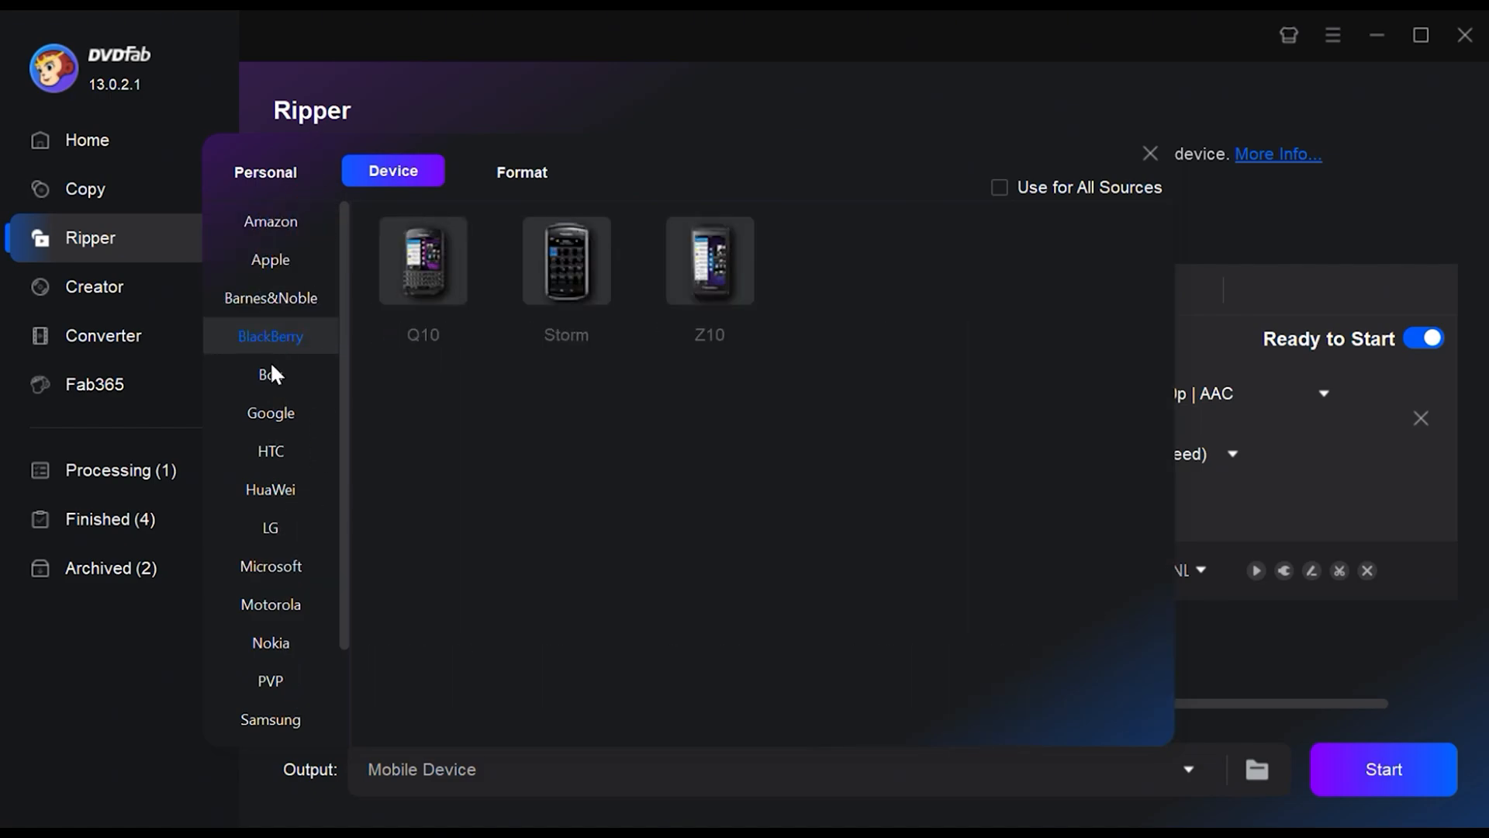
click(270, 489)
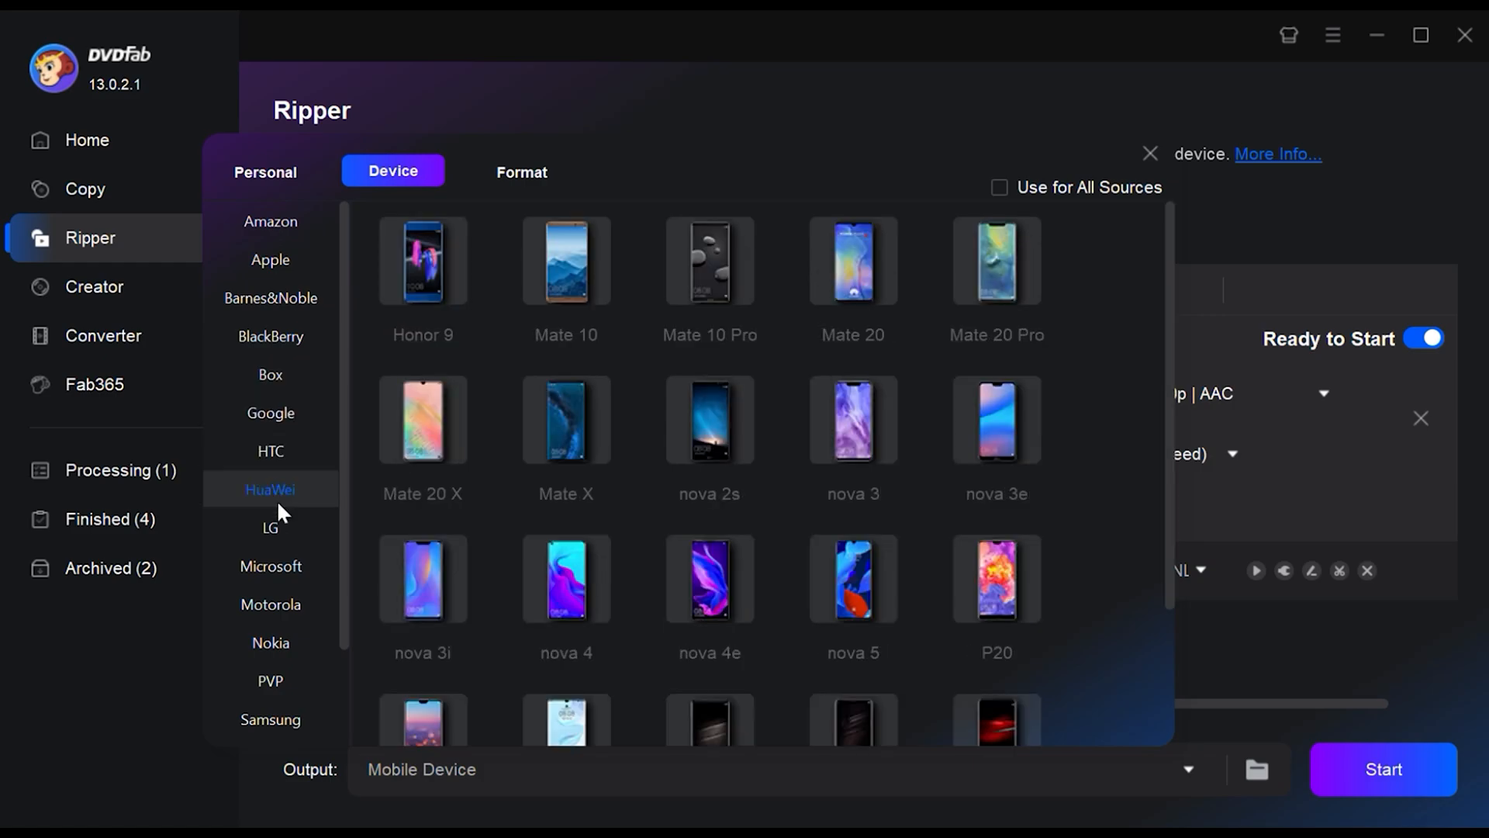
click(269, 567)
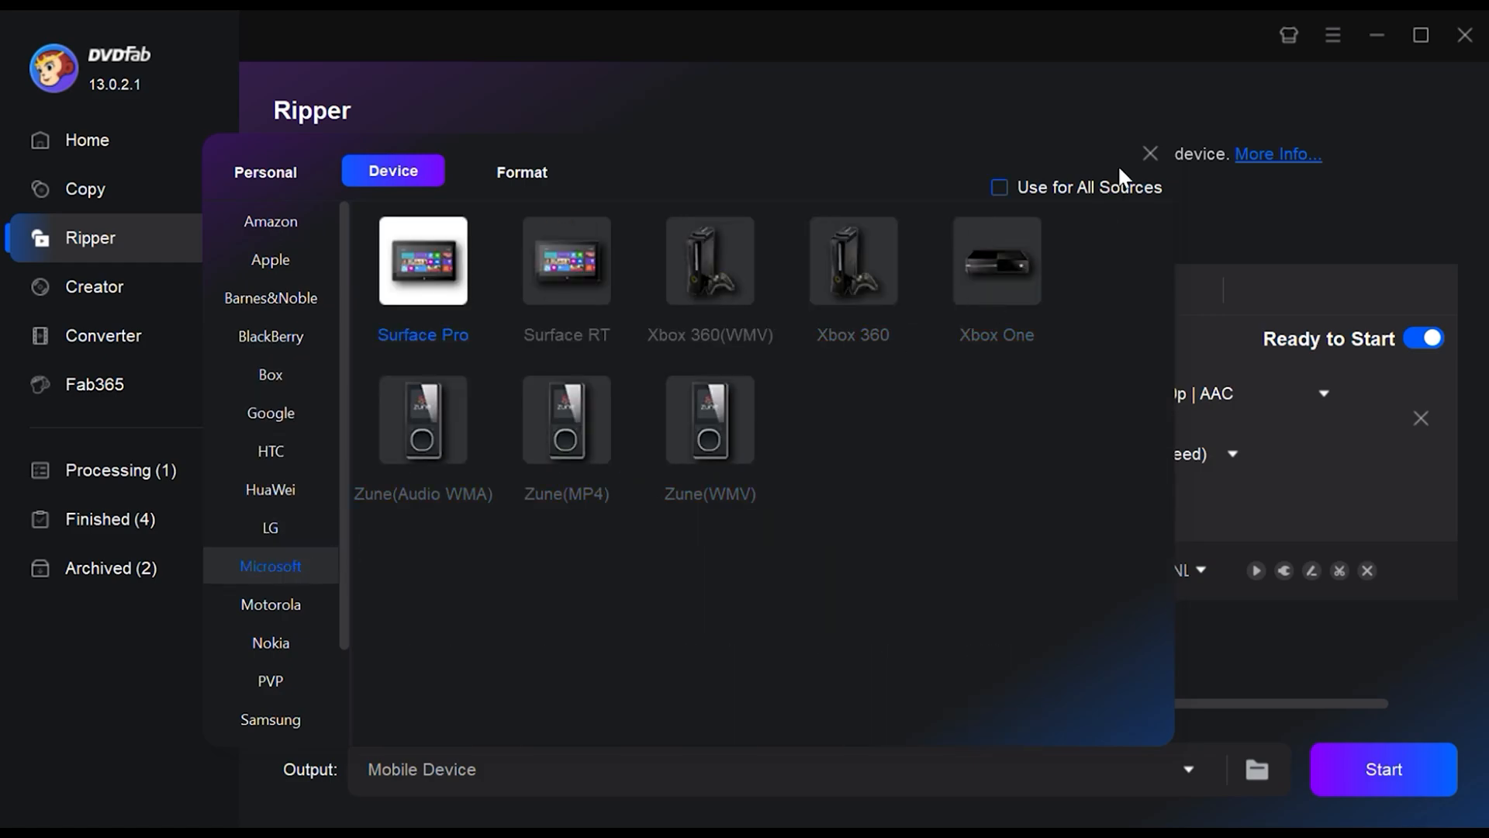
click(1149, 153)
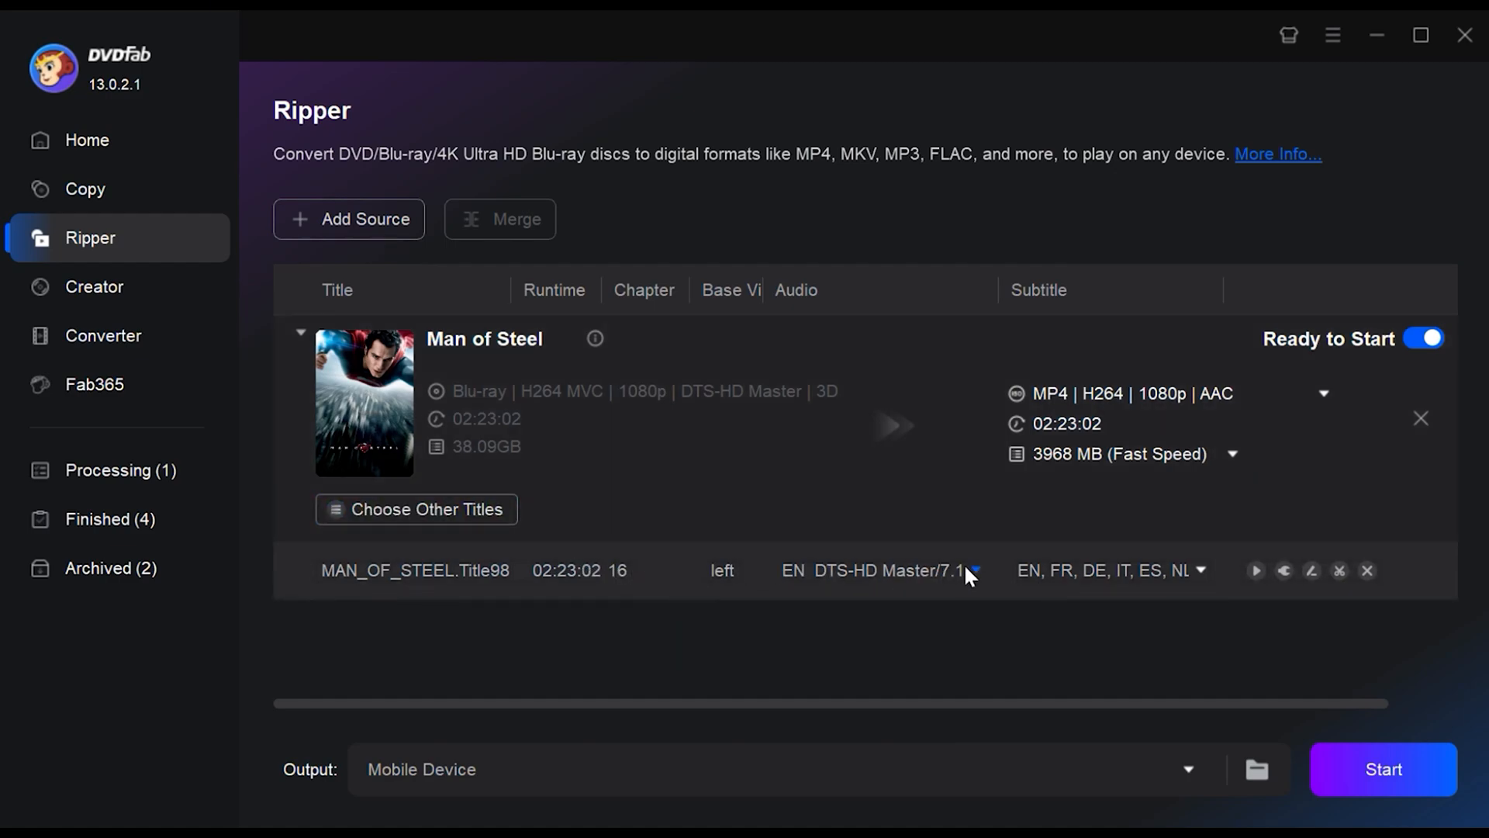
mouse_move(1178, 569)
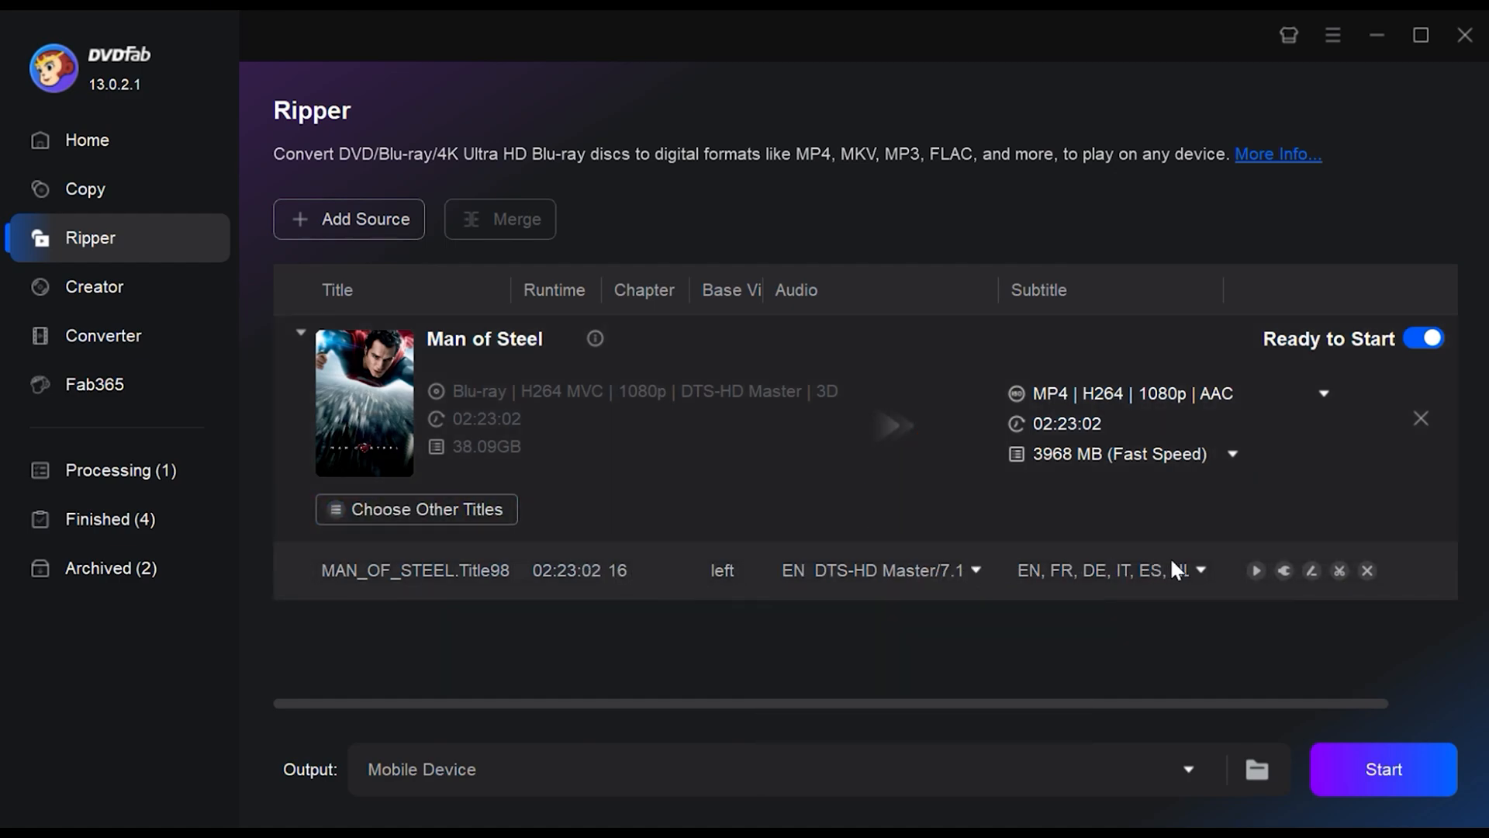
click(1200, 569)
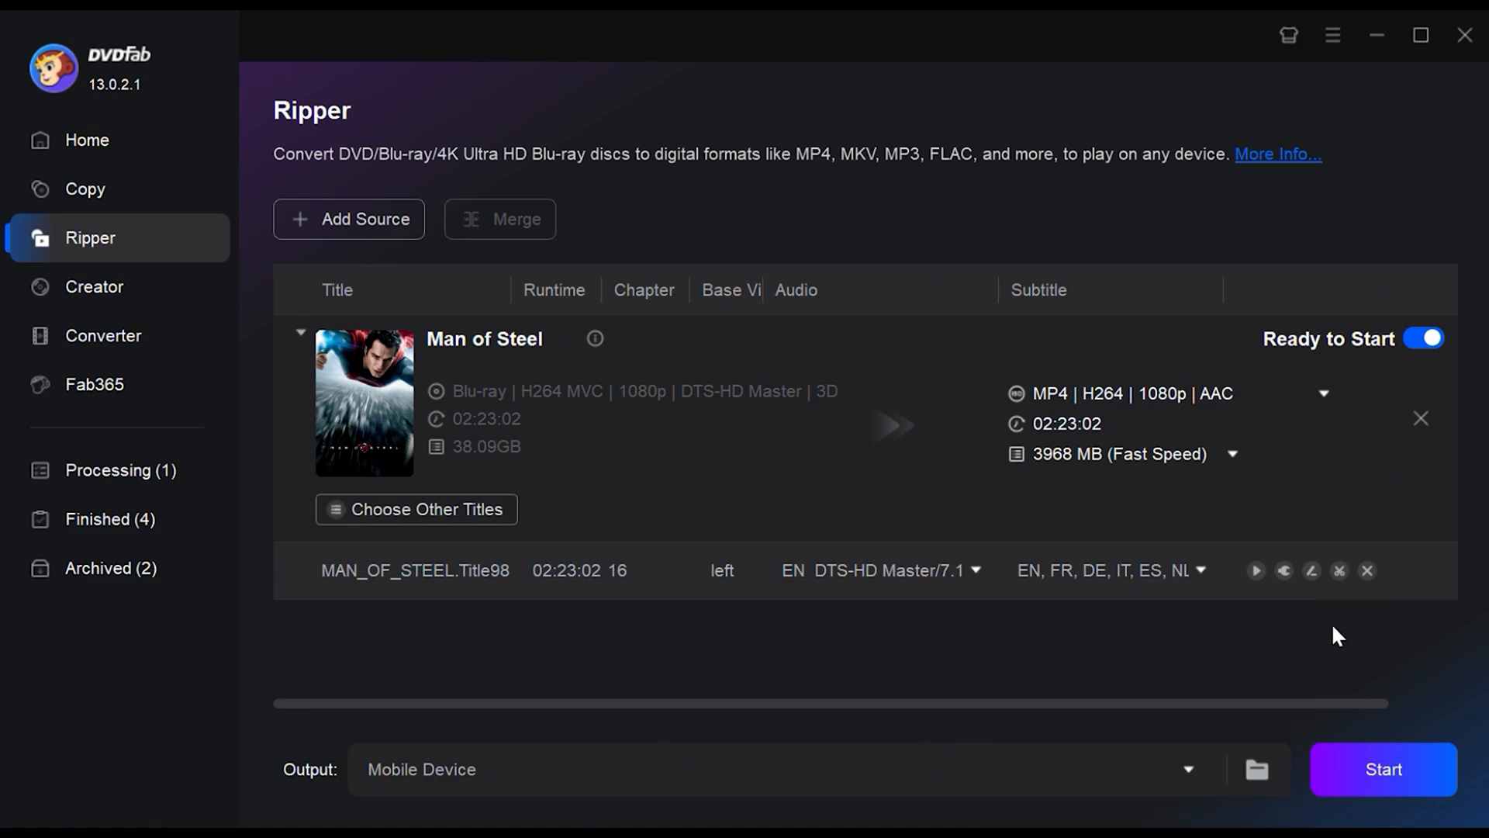
mouse_move(1312, 570)
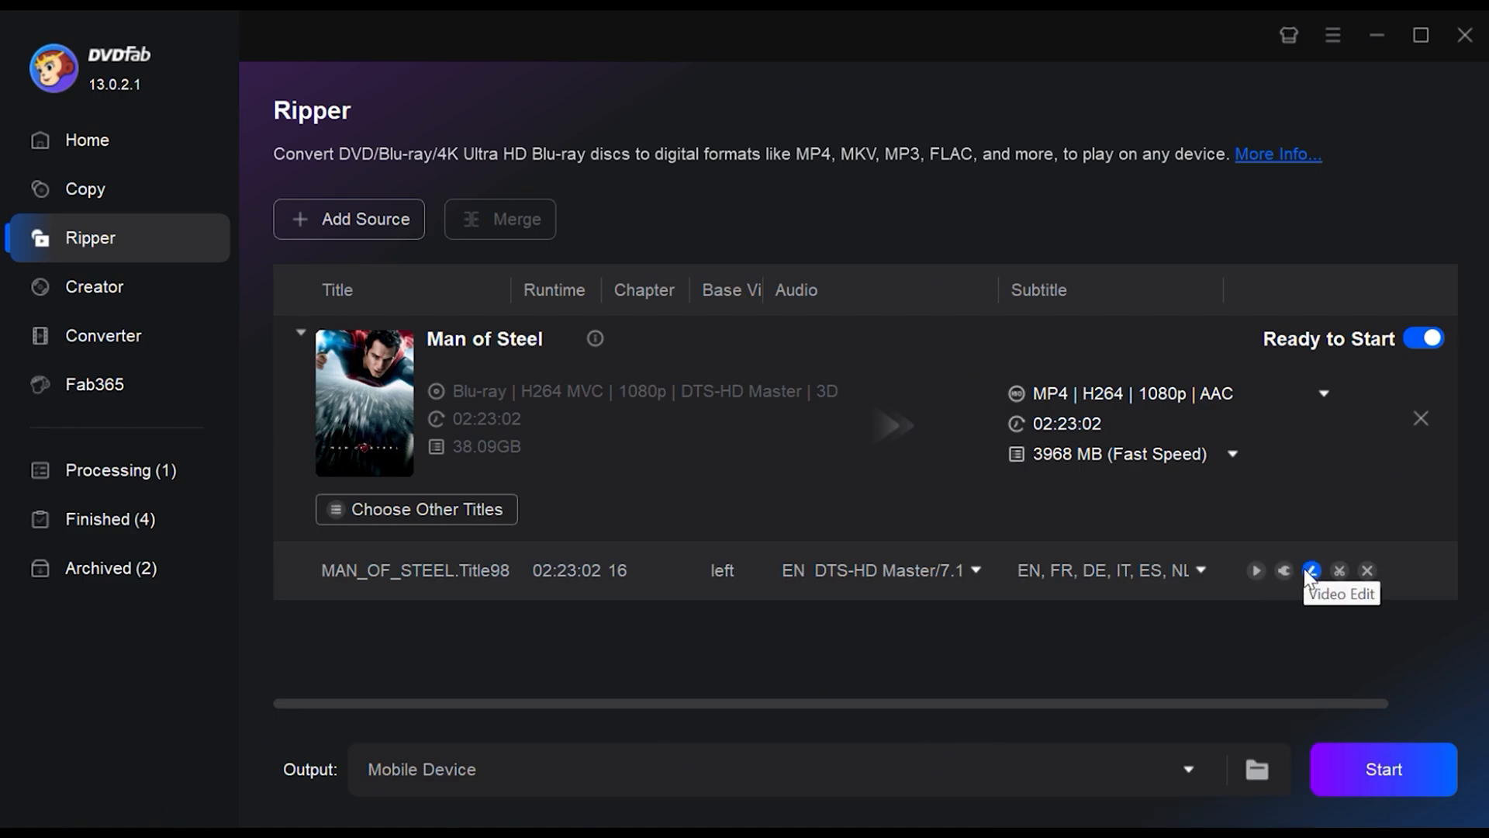
mouse_move(1283, 570)
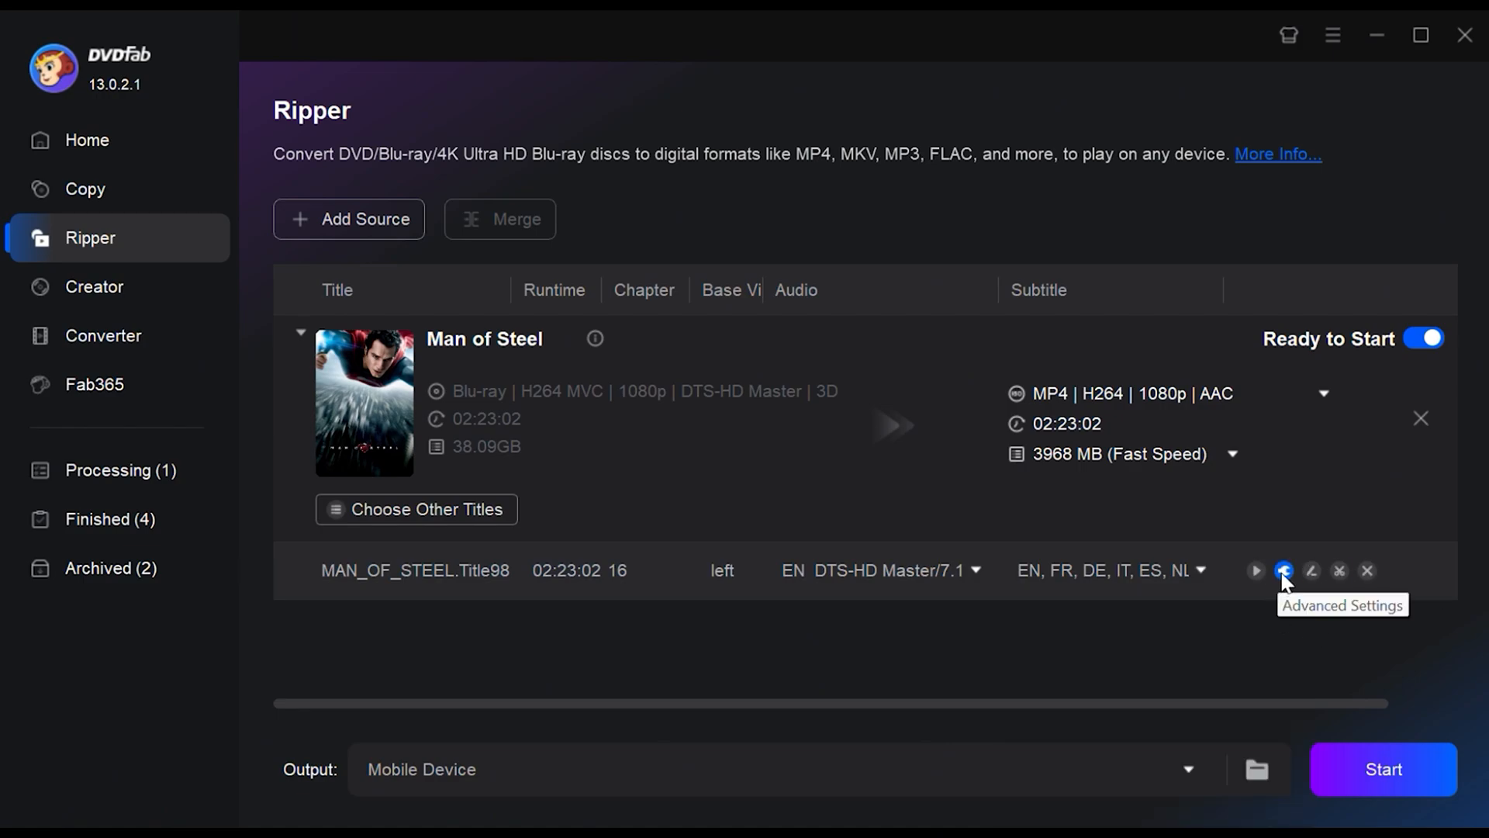
click(1282, 571)
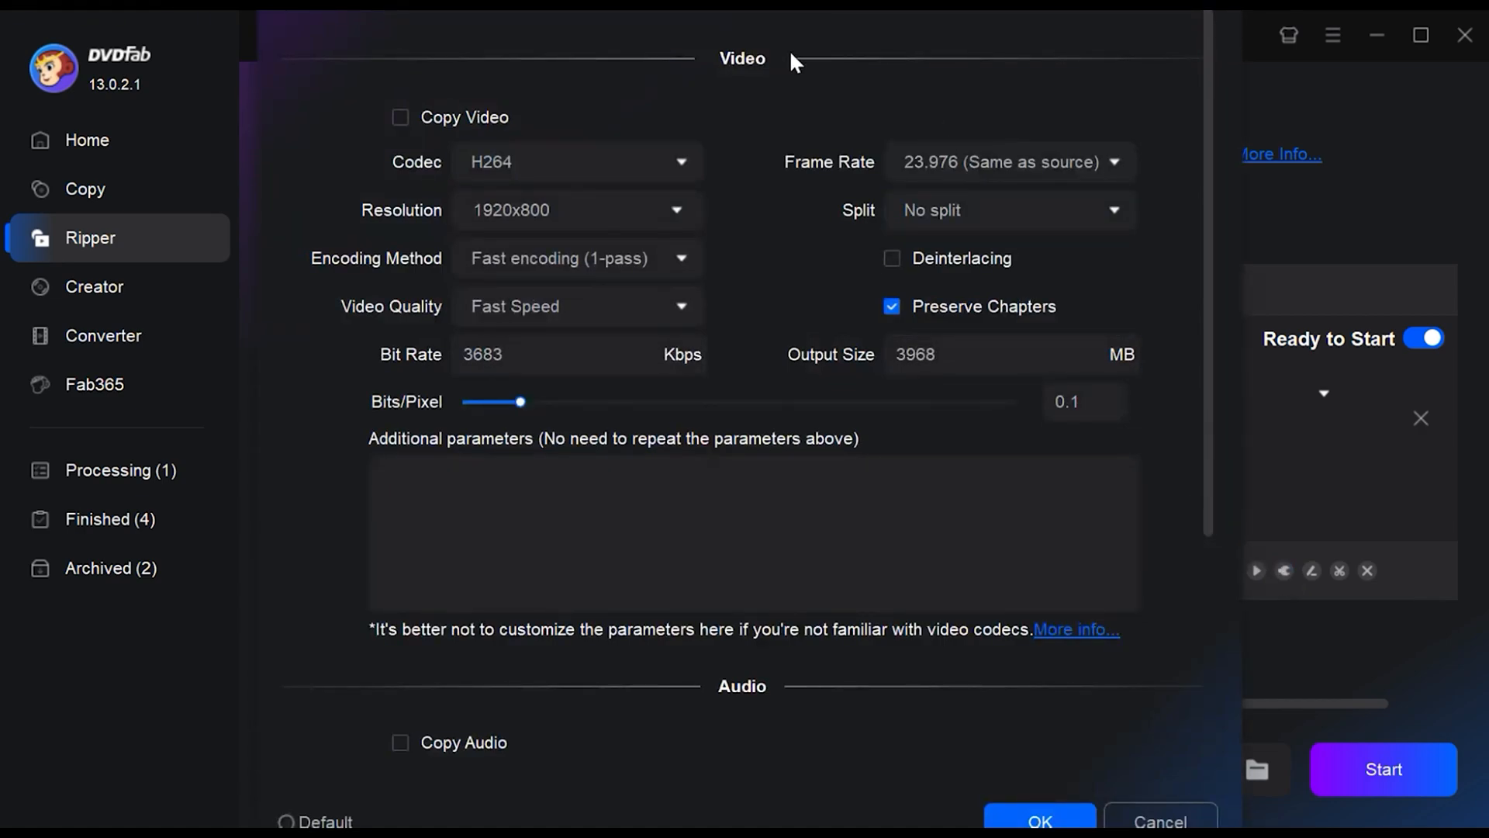
scroll(down, 3)
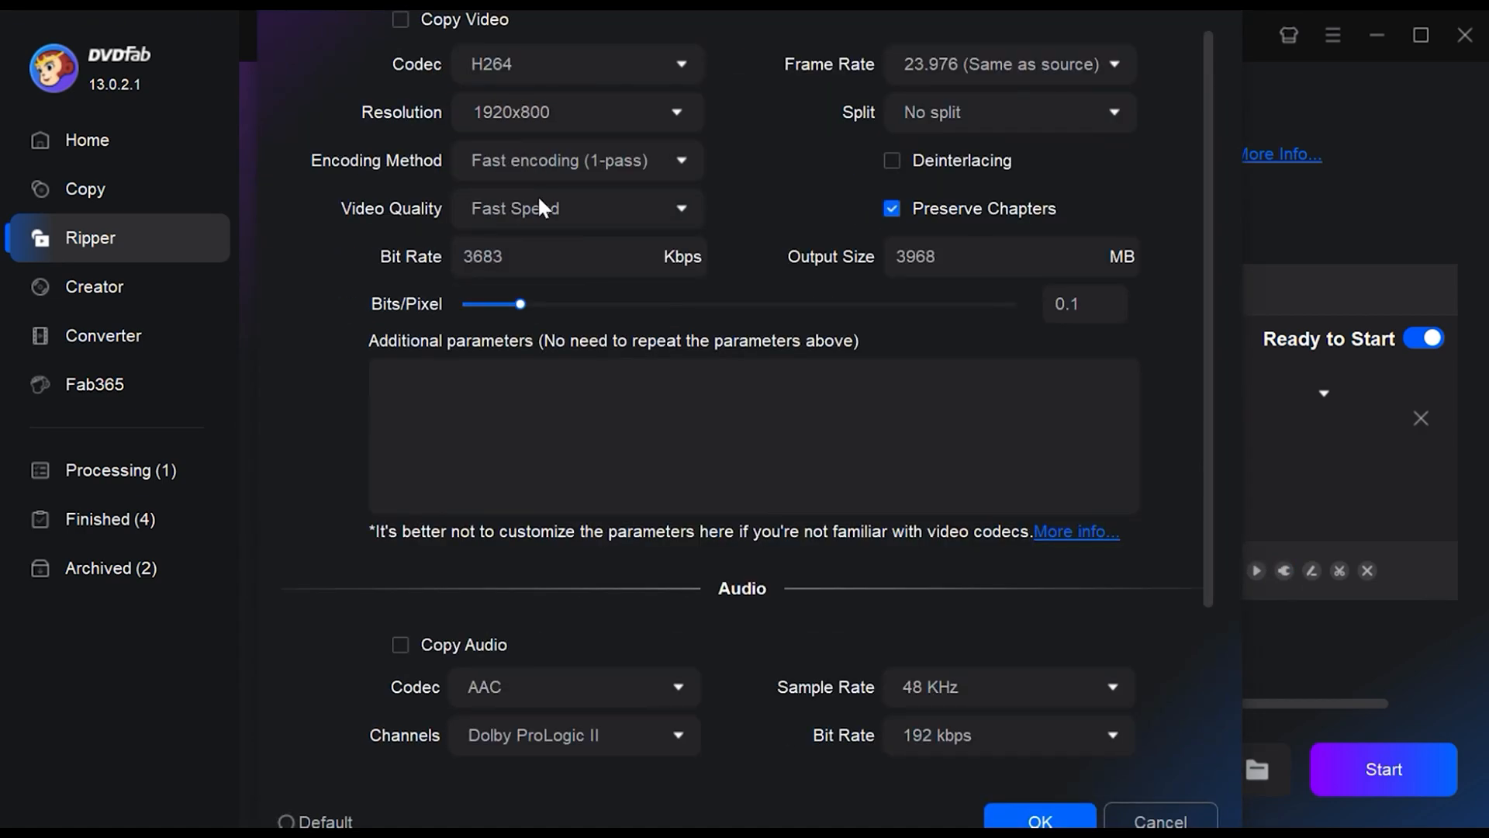
mouse_move(475, 236)
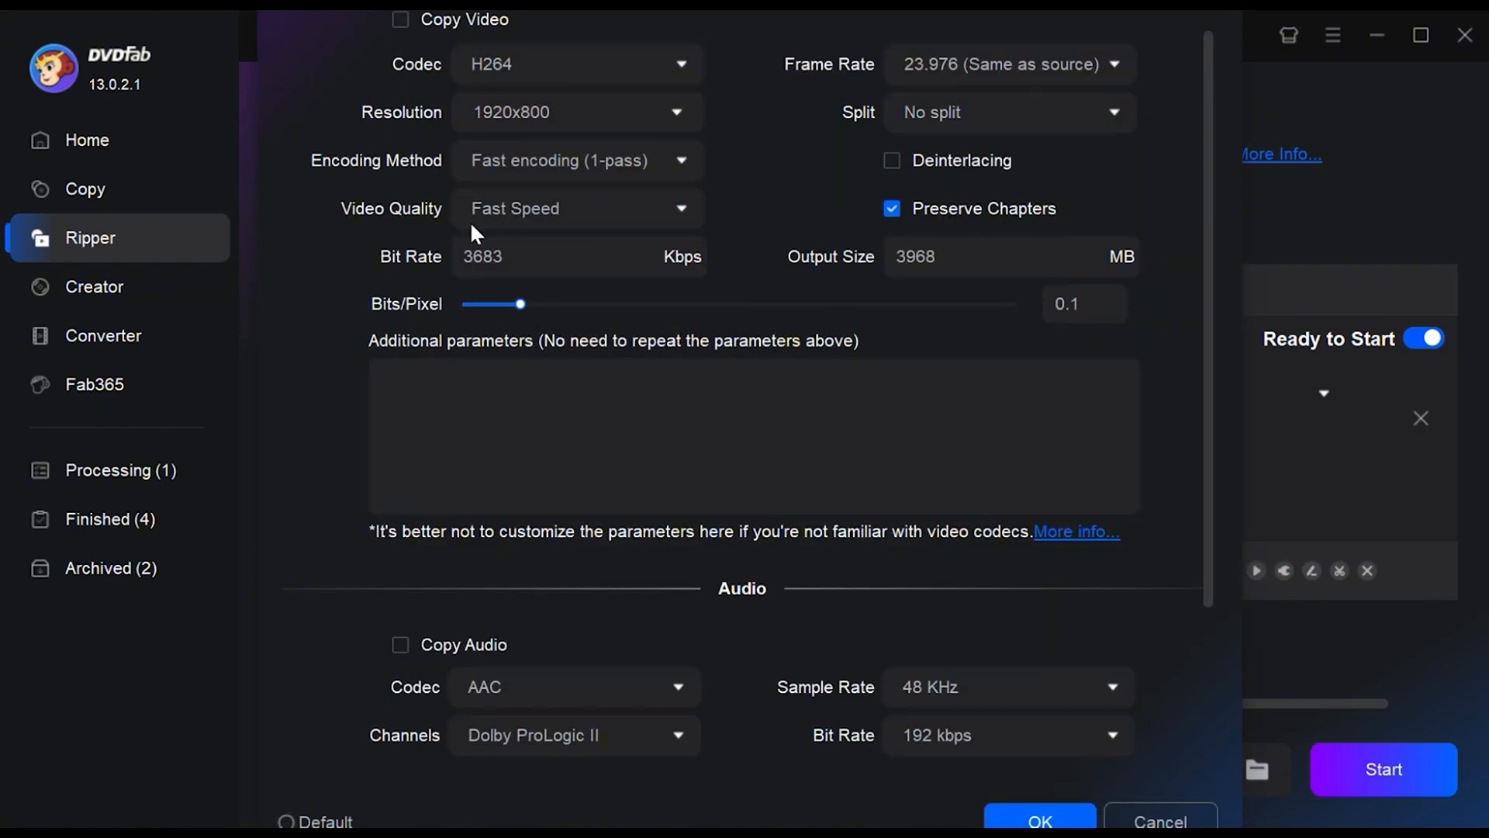
mouse_move(950, 434)
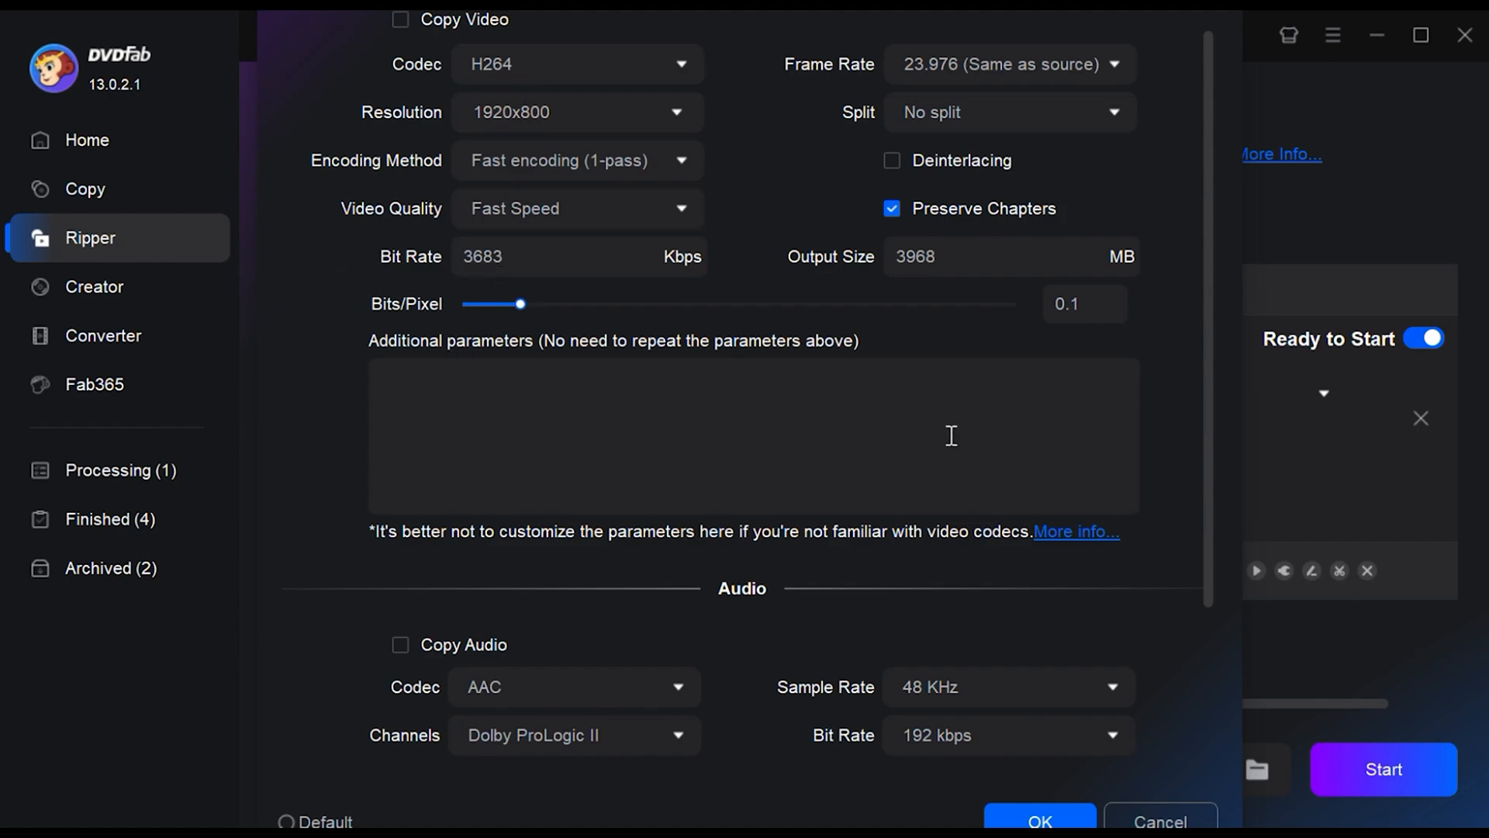
scroll(down, 3)
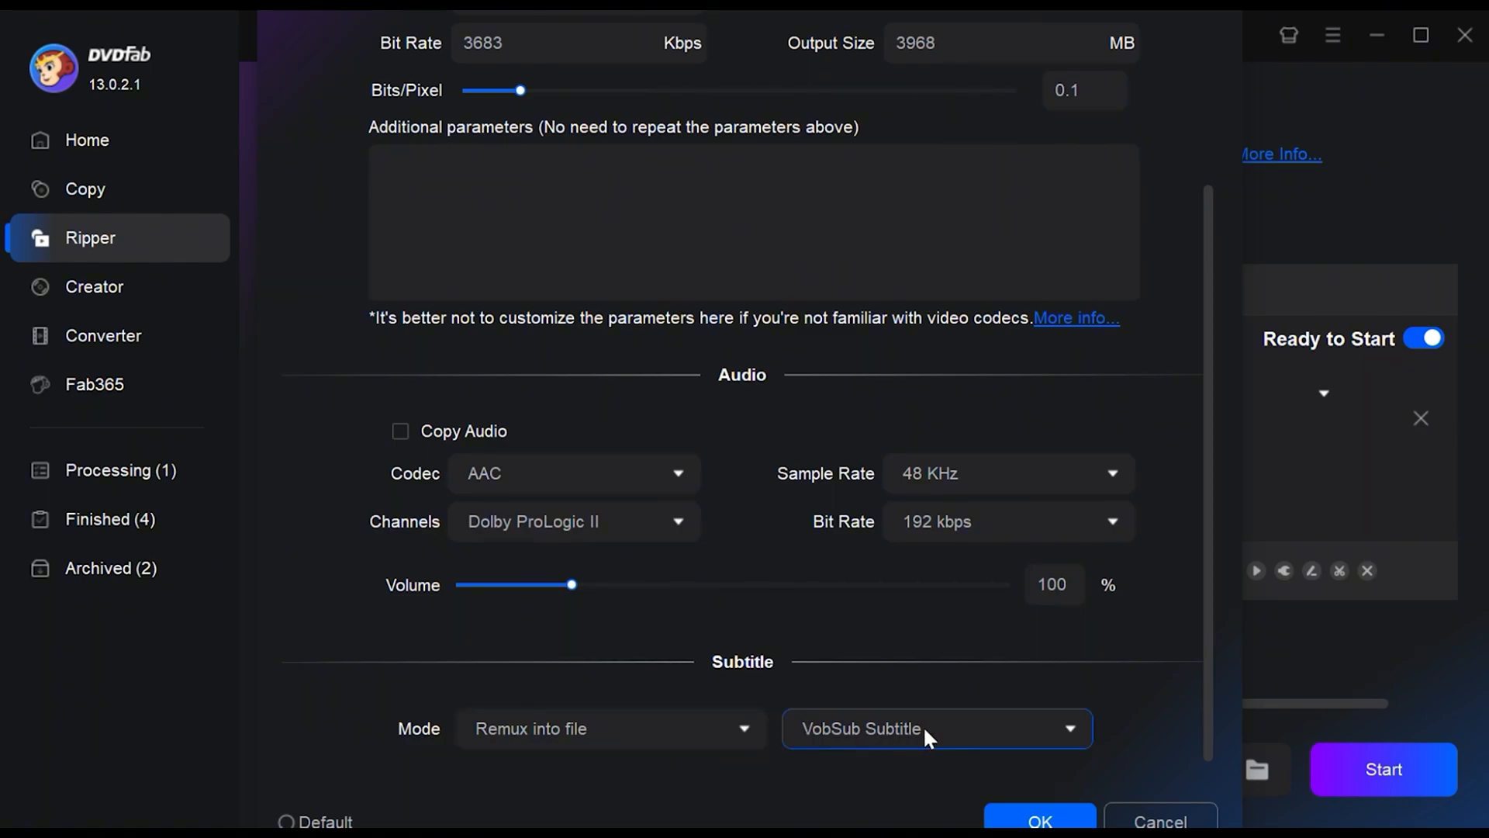
click(1038, 819)
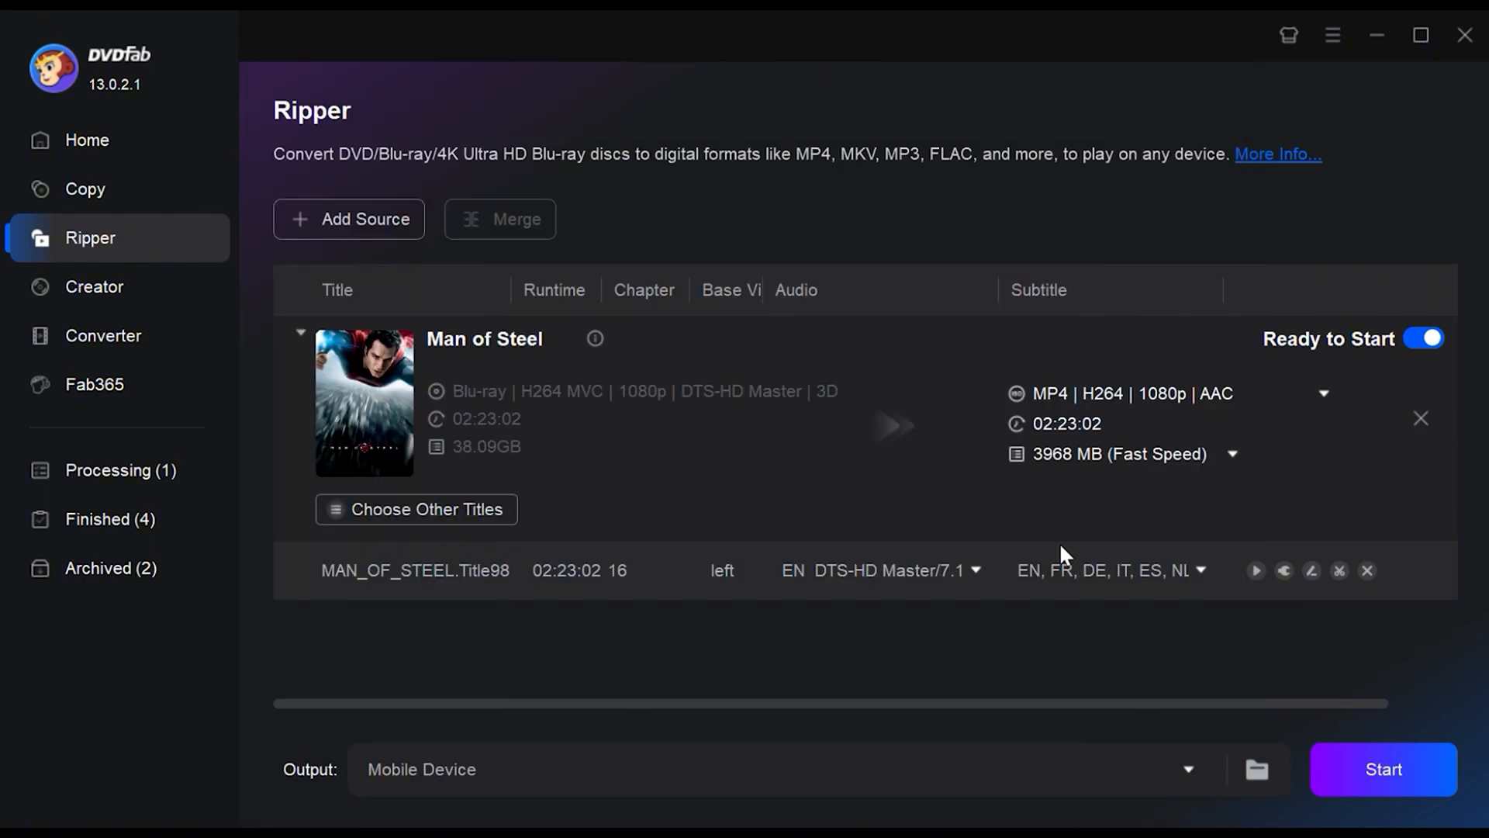
mouse_move(1312, 570)
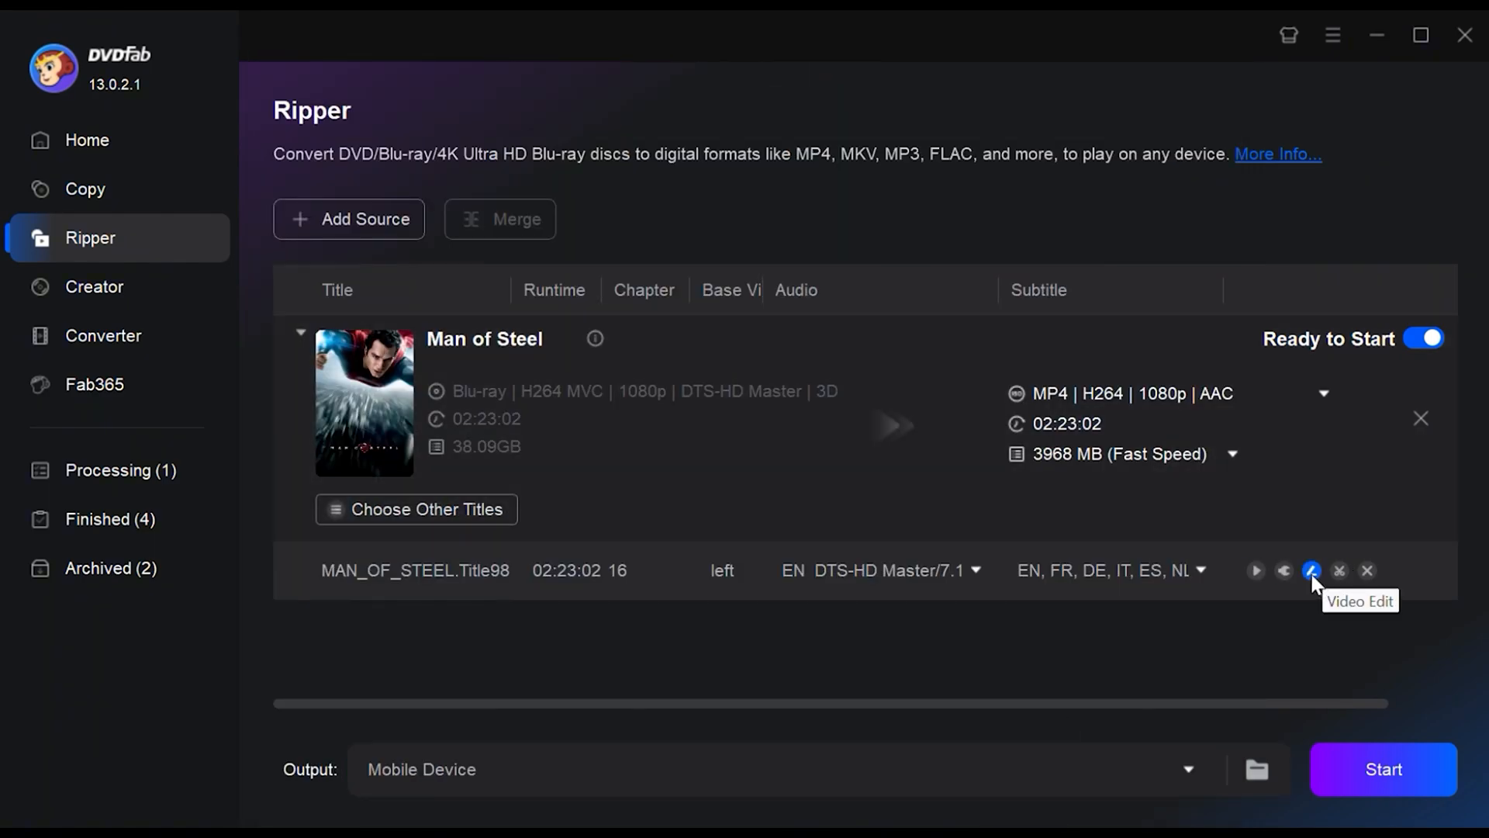
mouse_move(1339, 571)
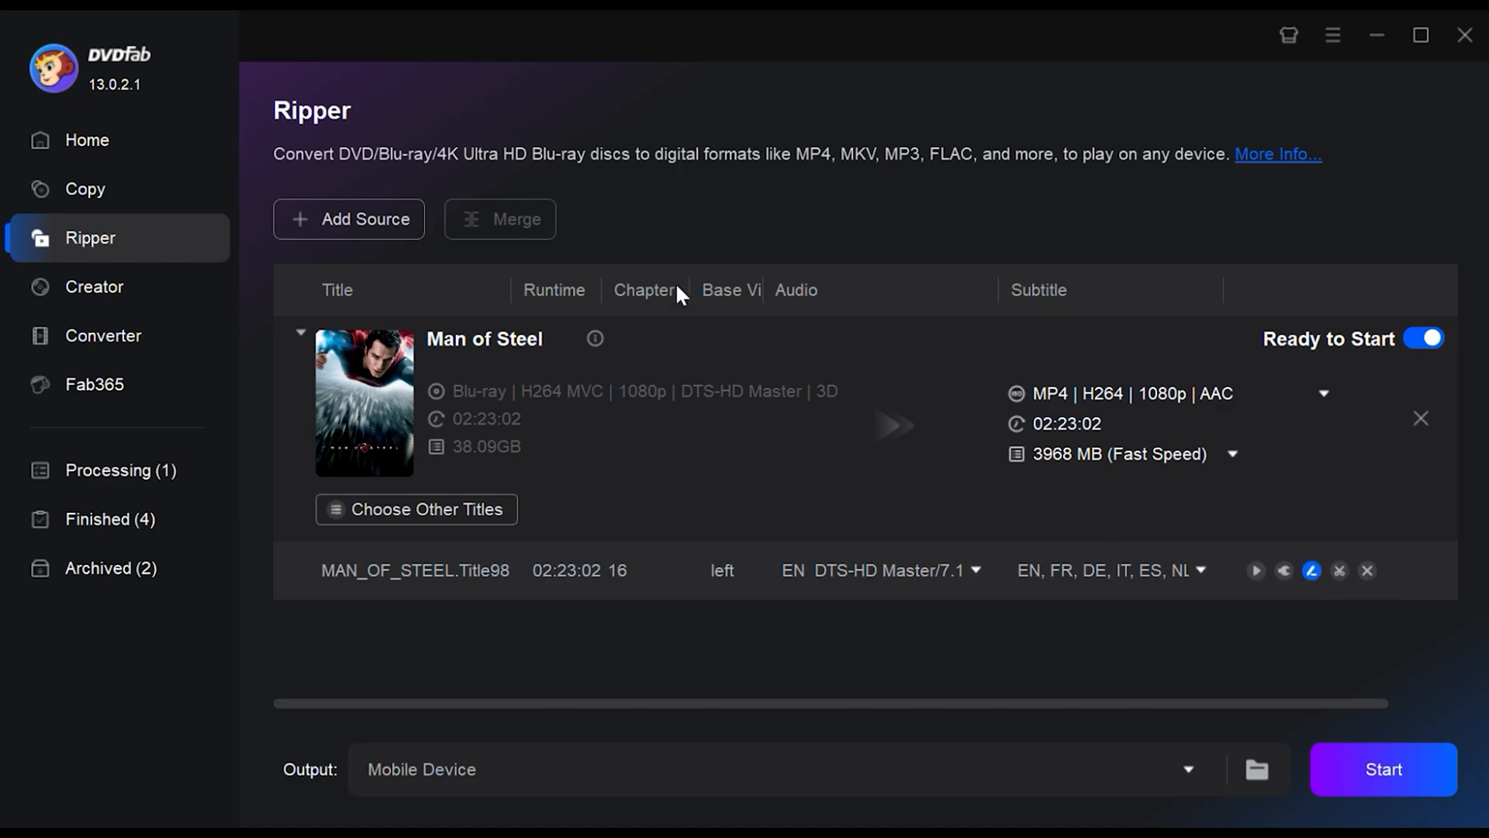
- Check the title's audio adjustments in the Video Edit window and close it
click(1311, 571)
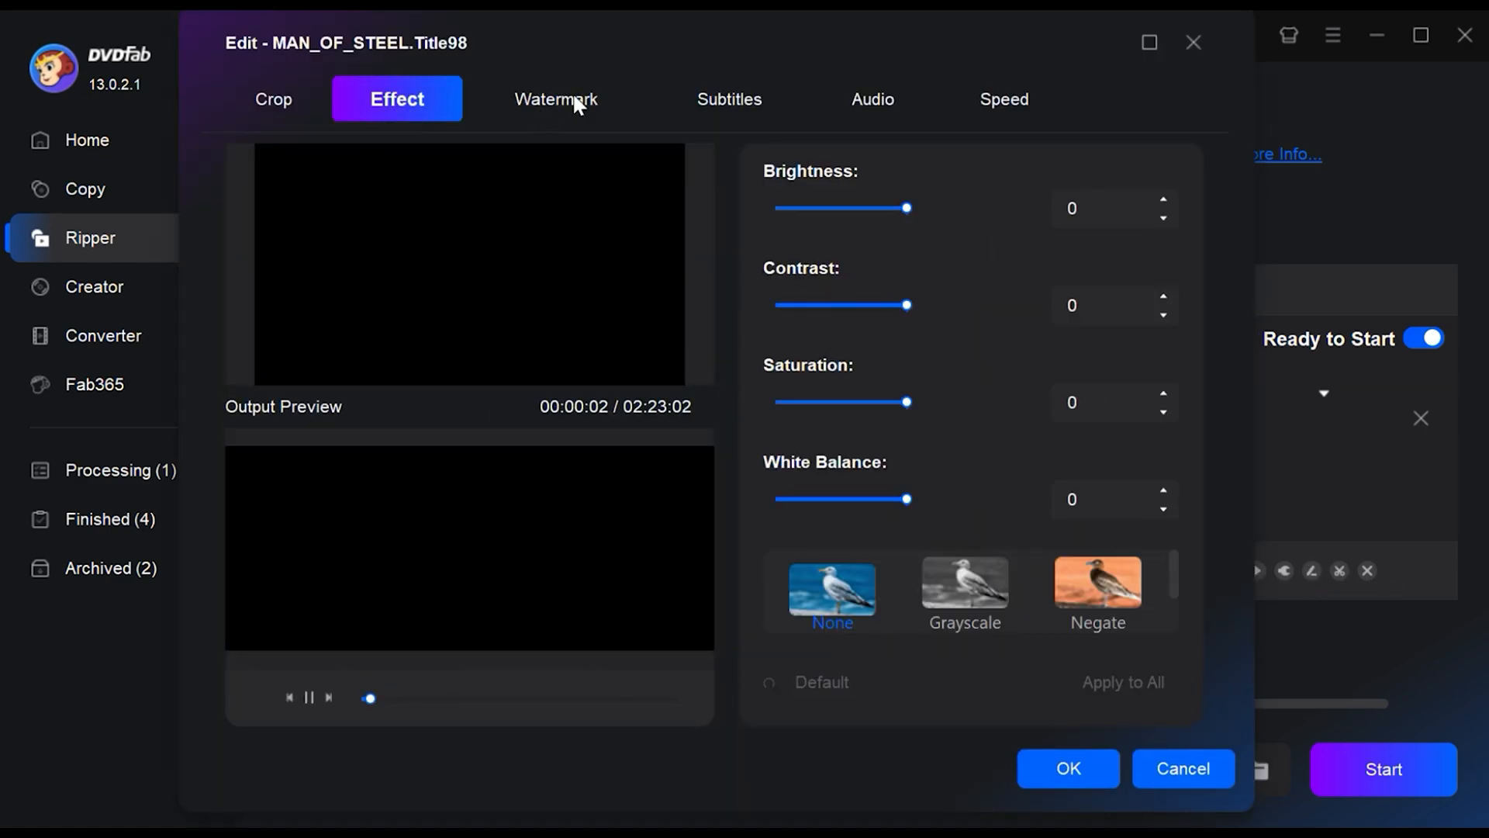
click(870, 99)
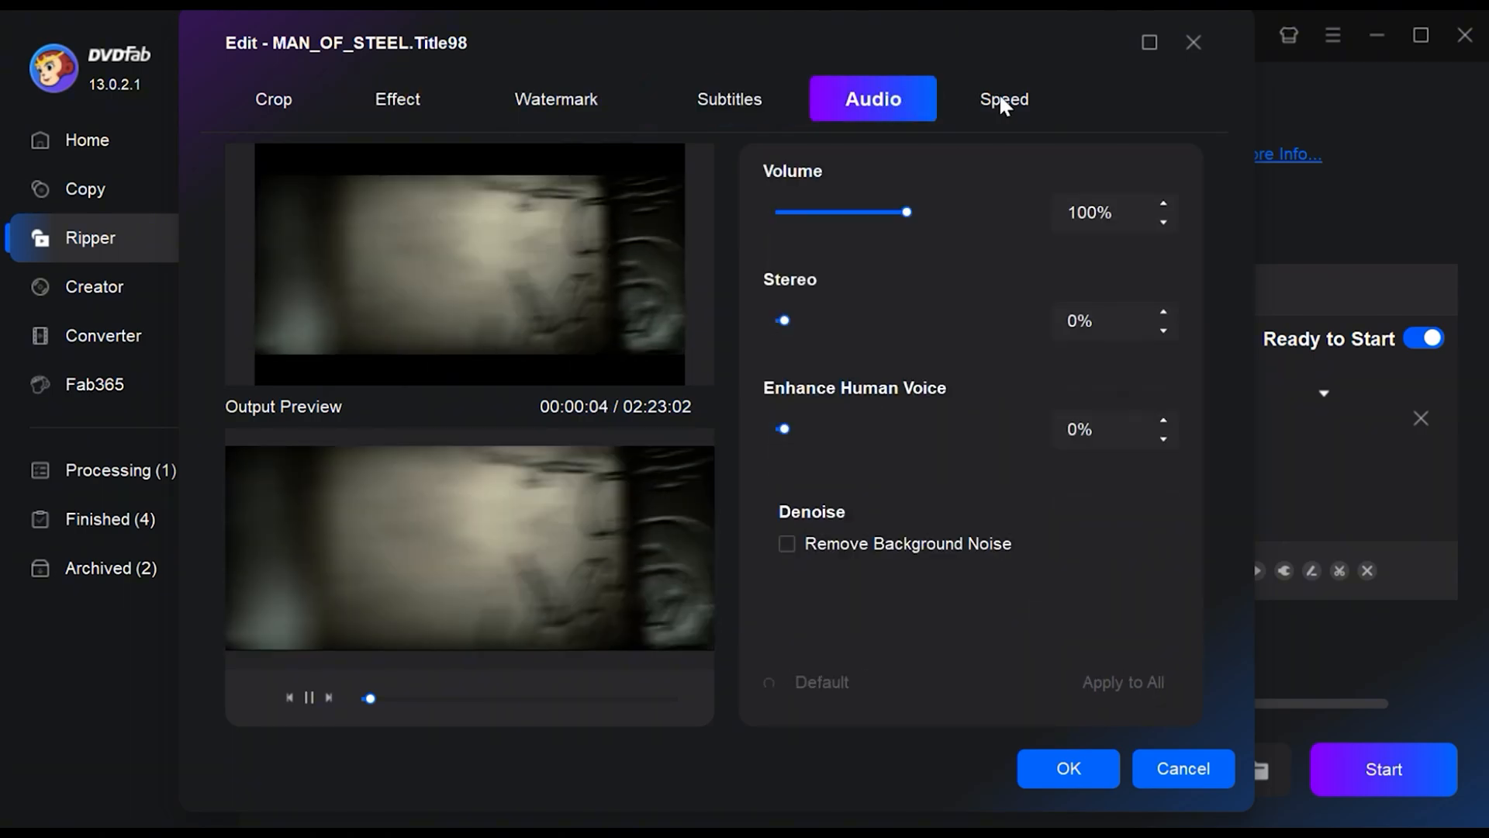
click(1004, 99)
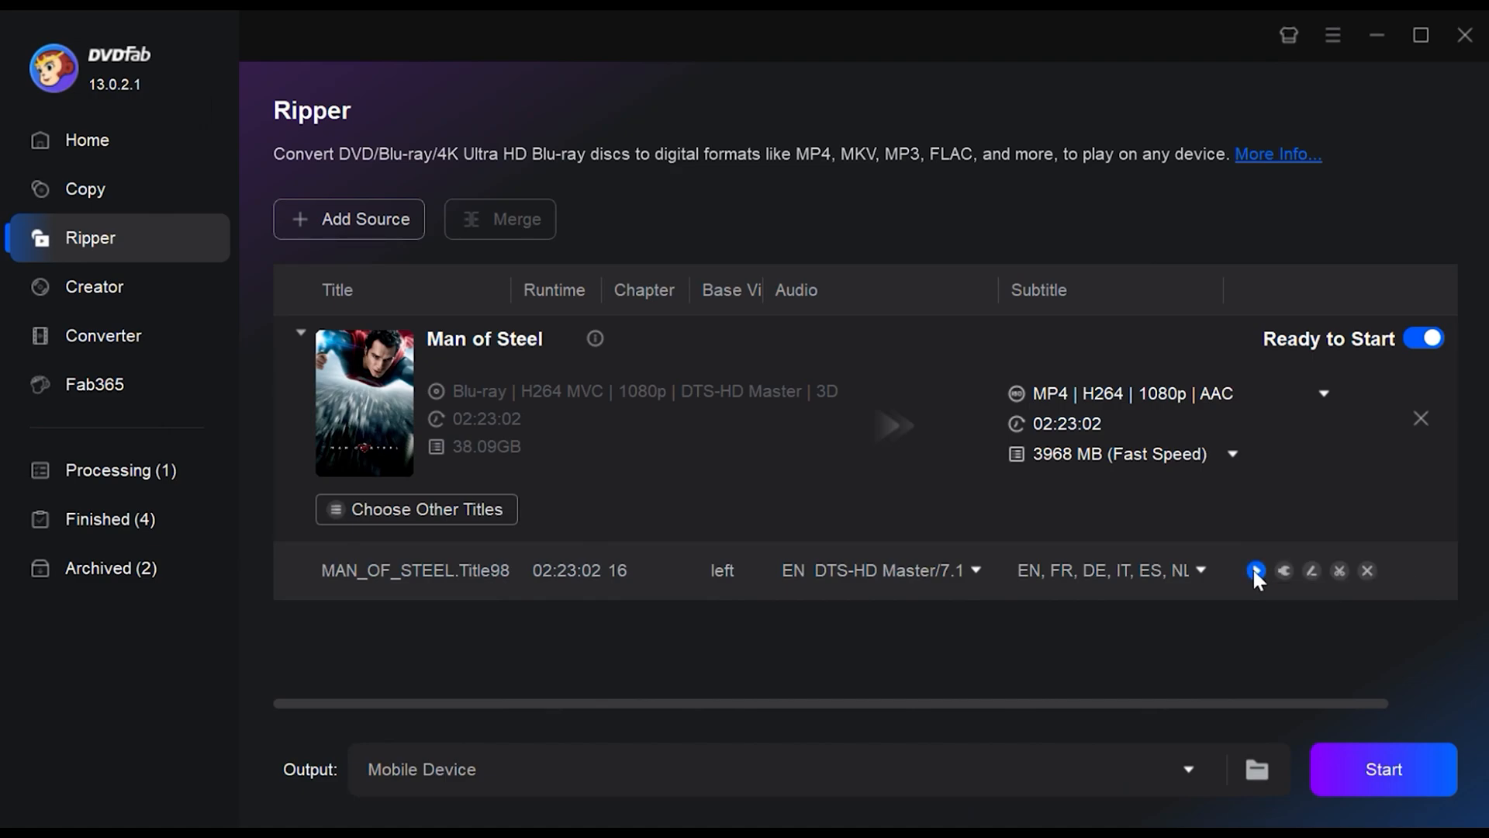
- Preview the Man of Steel title, then start ripping it to MP4.Mobile
click(1254, 569)
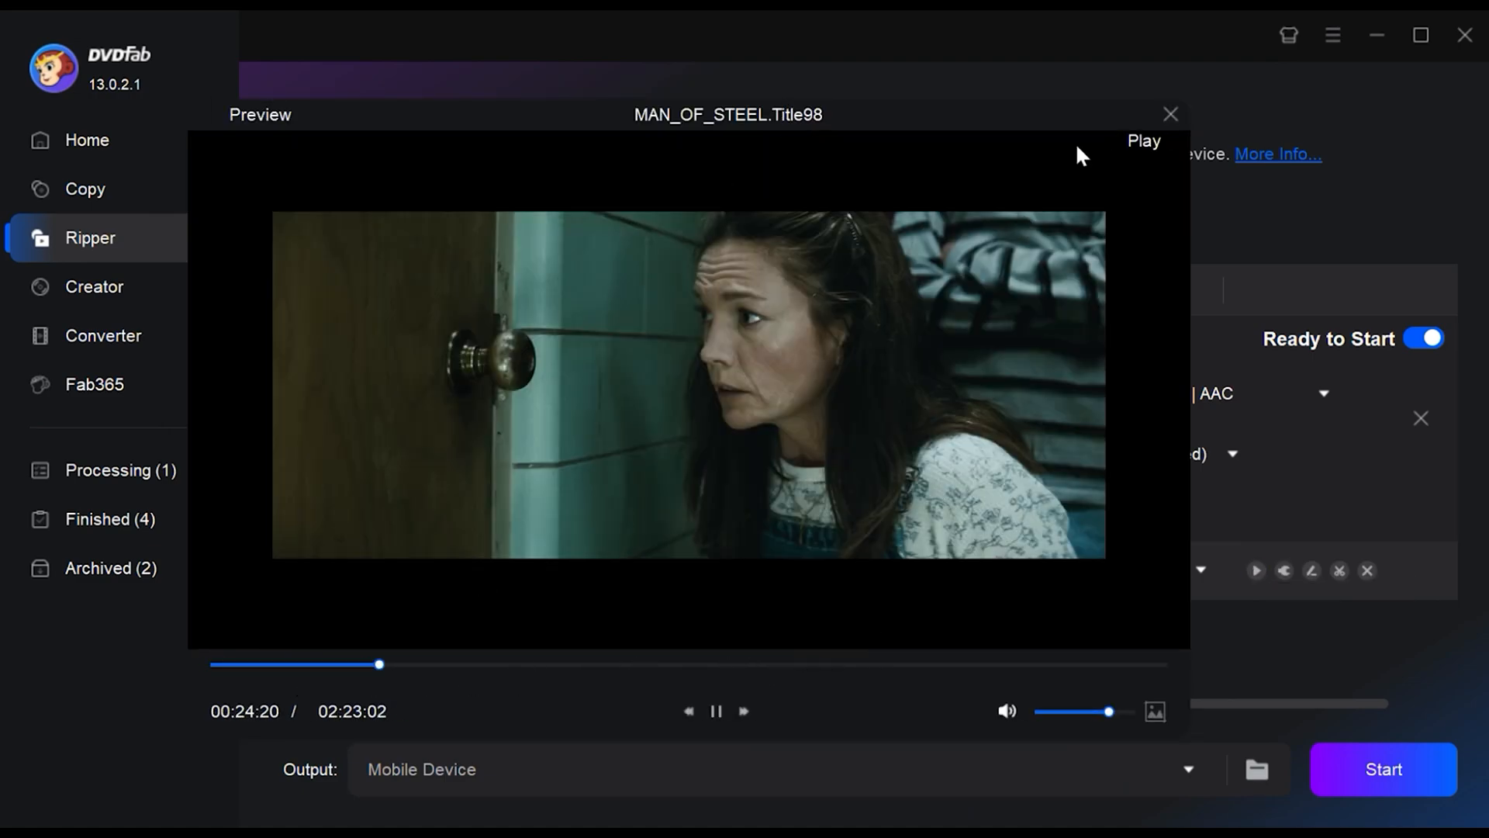
click(1170, 113)
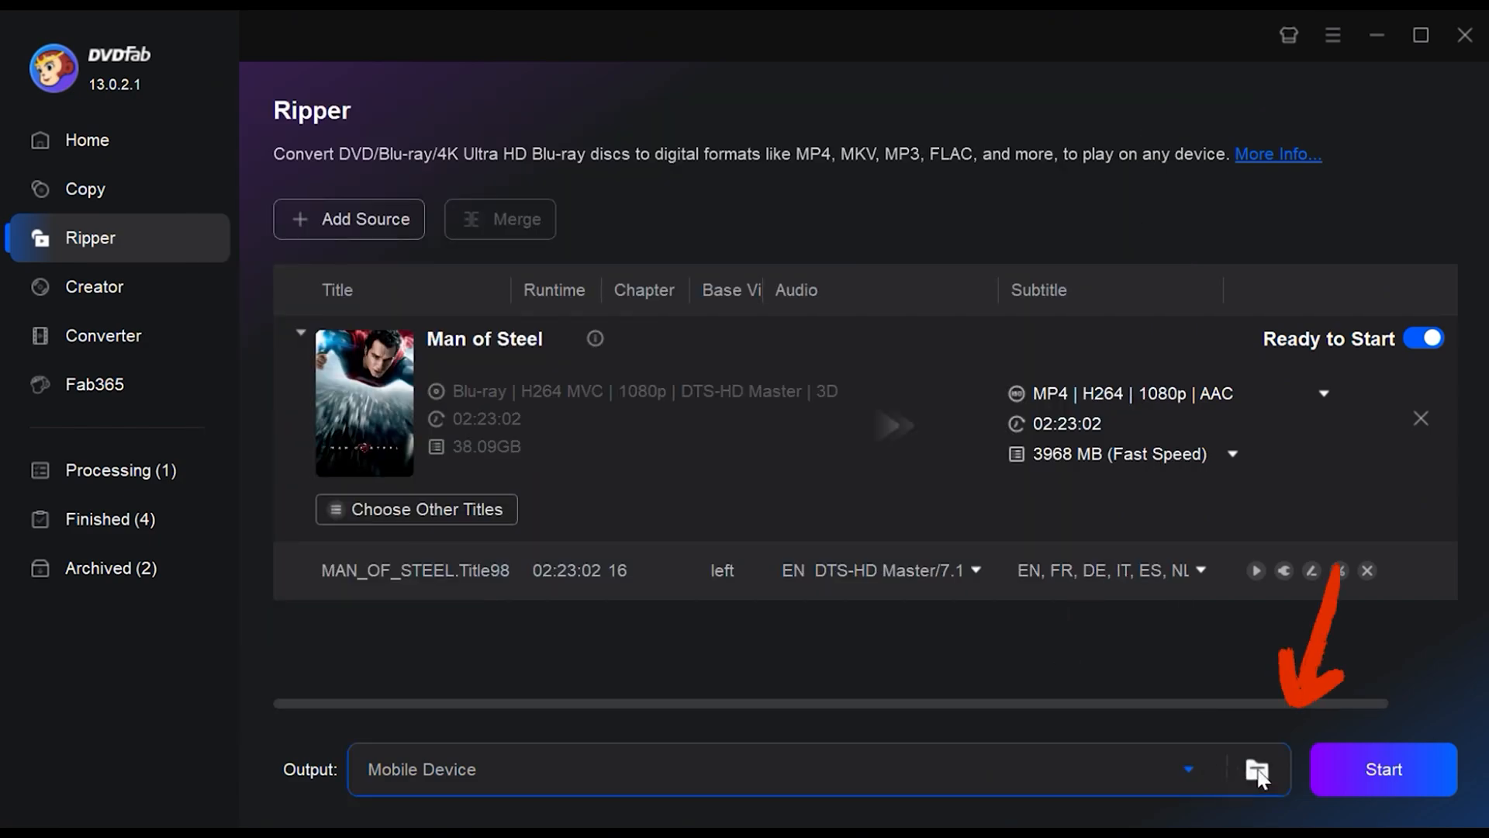
mouse_move(1256, 770)
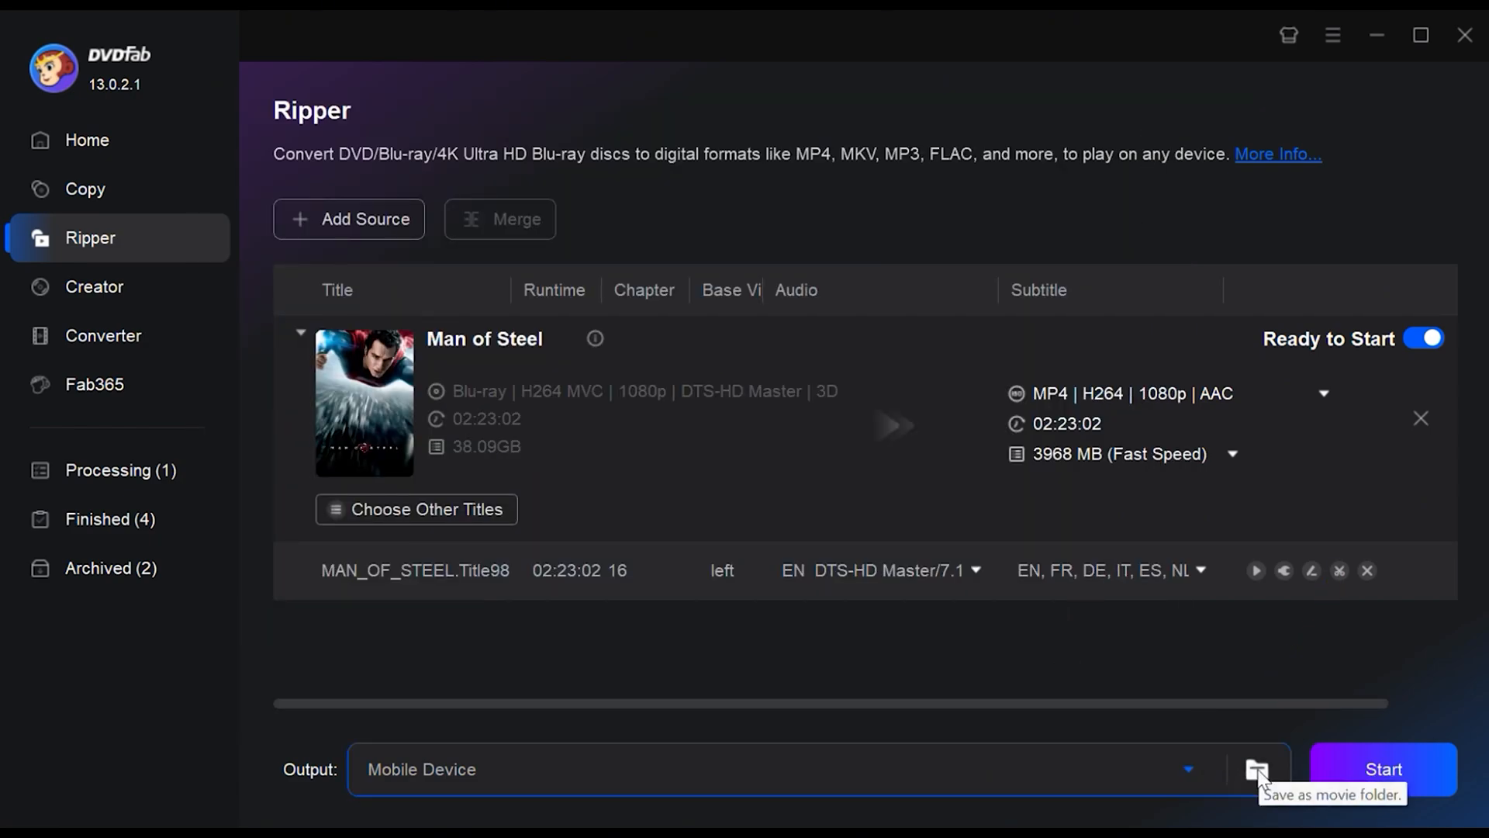
mouse_move(1195, 679)
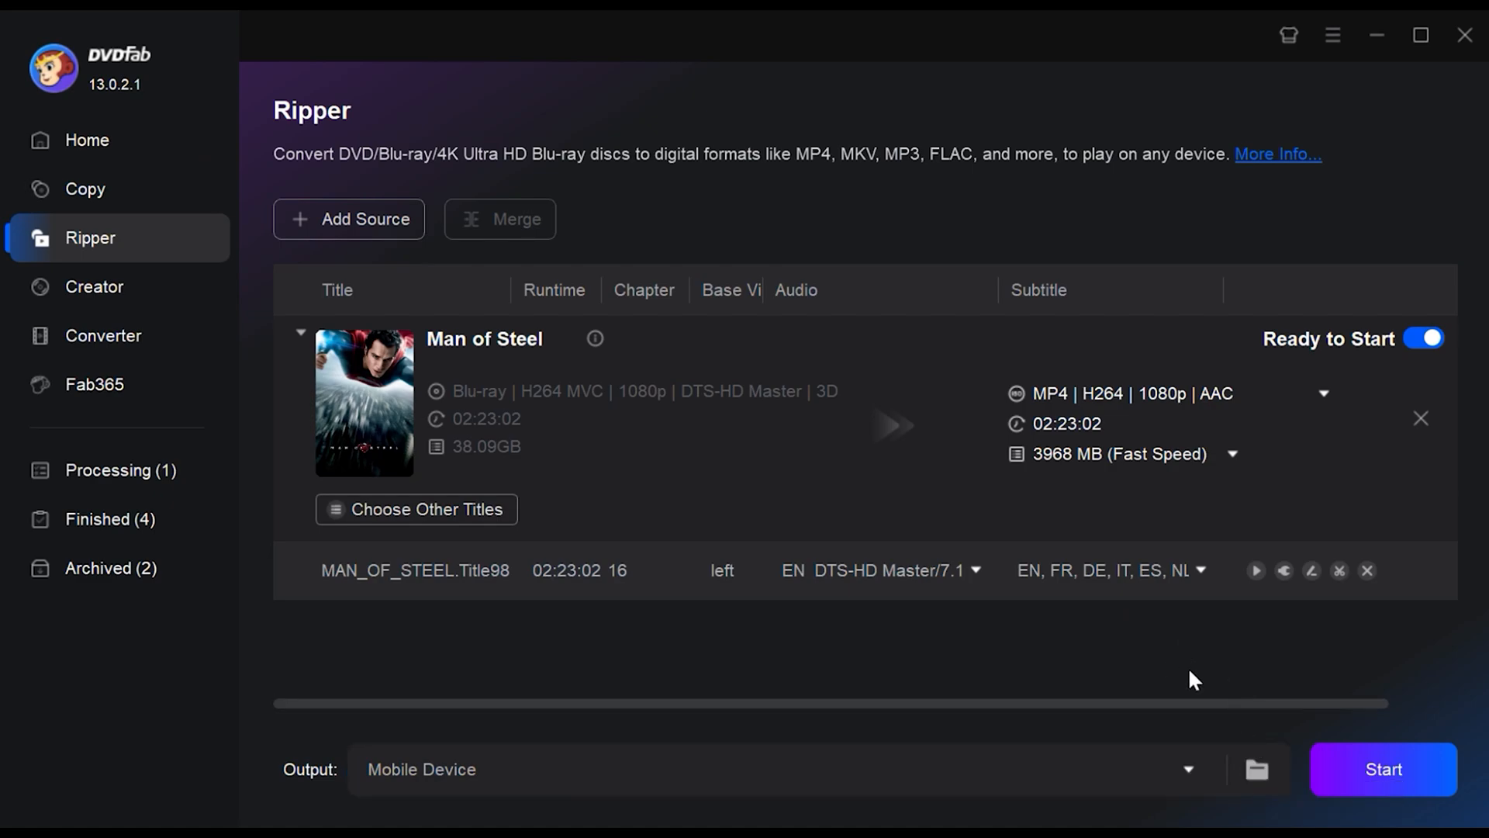
click(1382, 770)
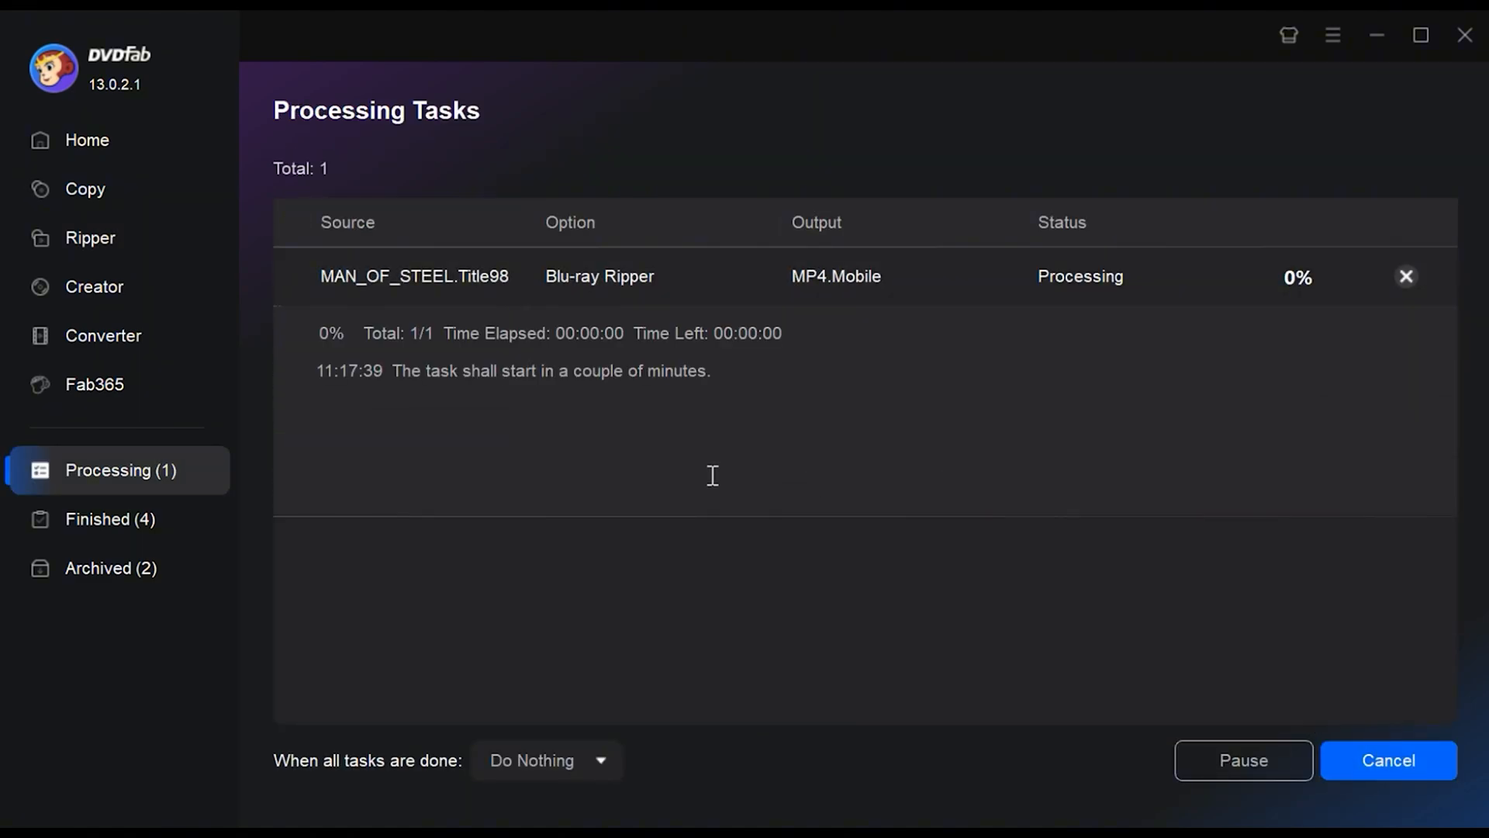